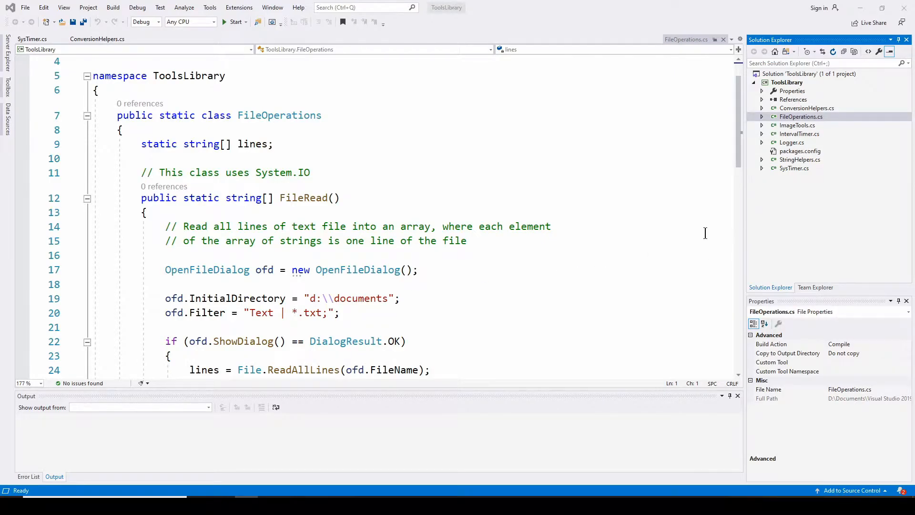
mouse_move(608, 225)
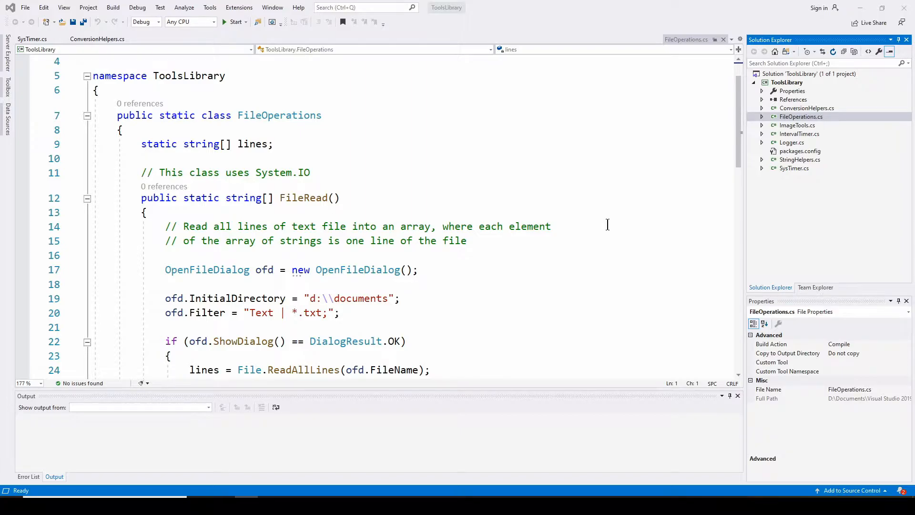
mouse_move(597, 231)
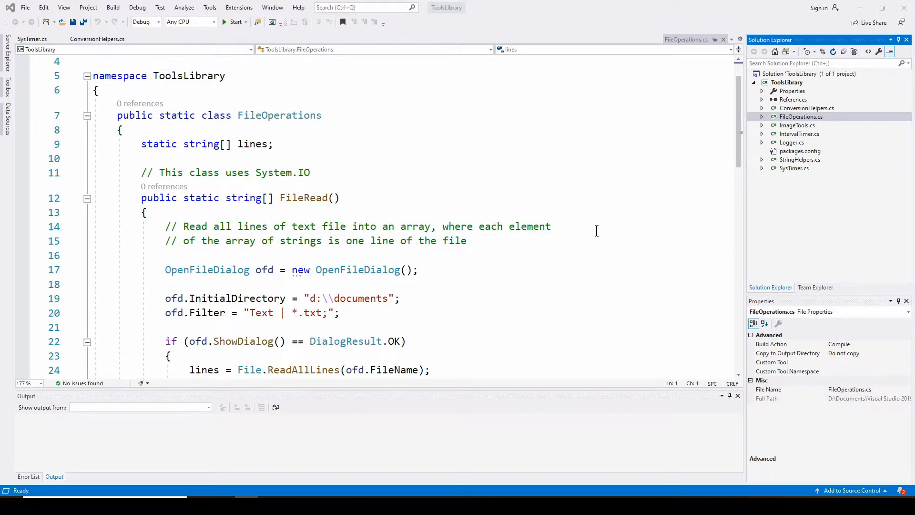
mouse_move(585, 239)
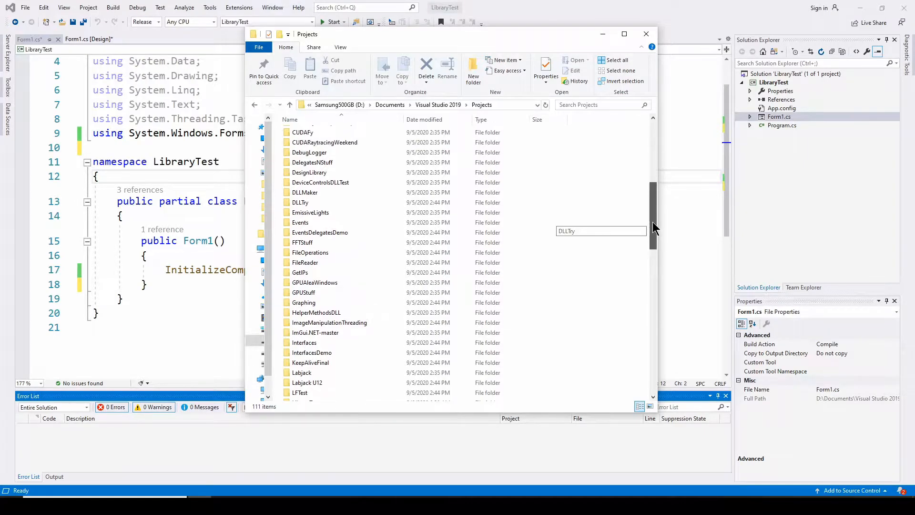
Step: Scroll through the ToolsLibrary solution's code before opening FileOperations.cs
scroll("down", 3)
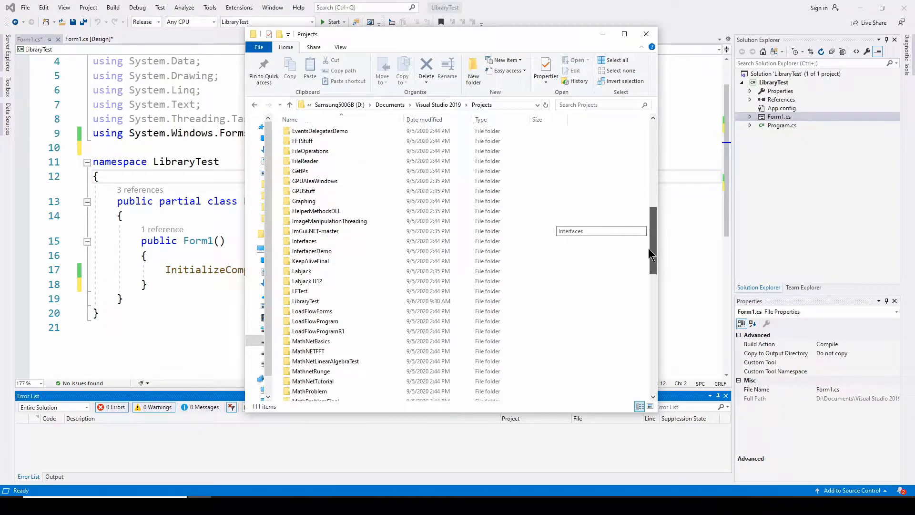
scroll("down", 3)
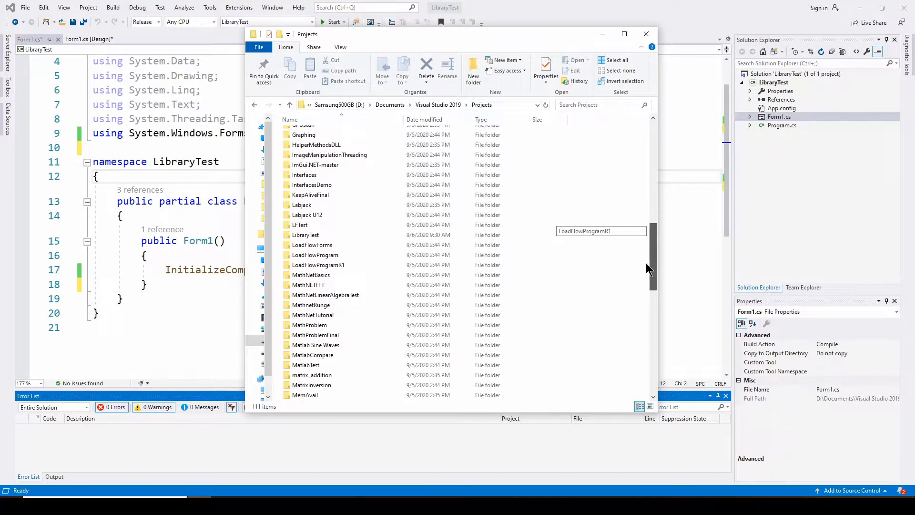
scroll("down", 3)
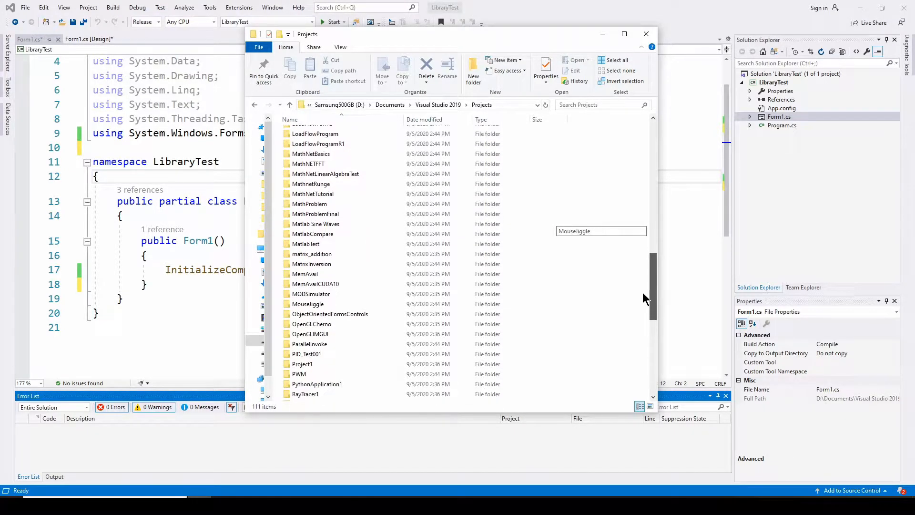
scroll("down", 3)
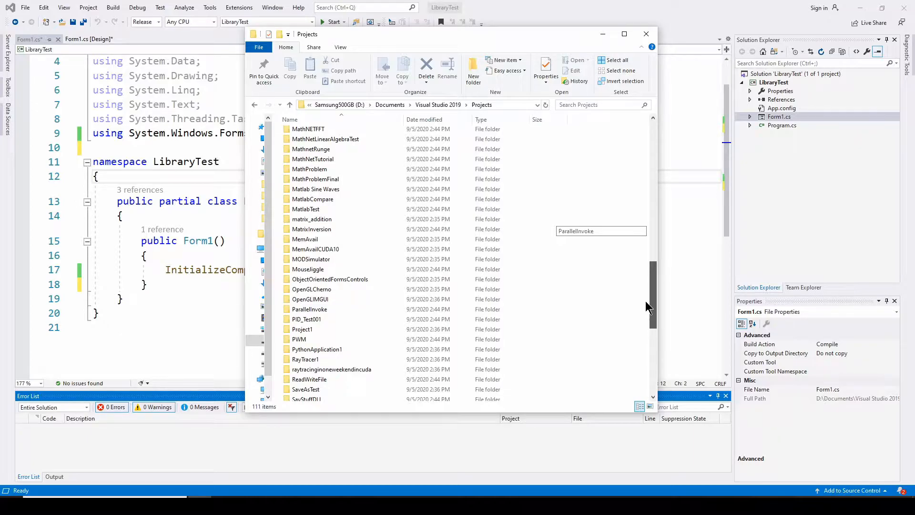
scroll("down", 3)
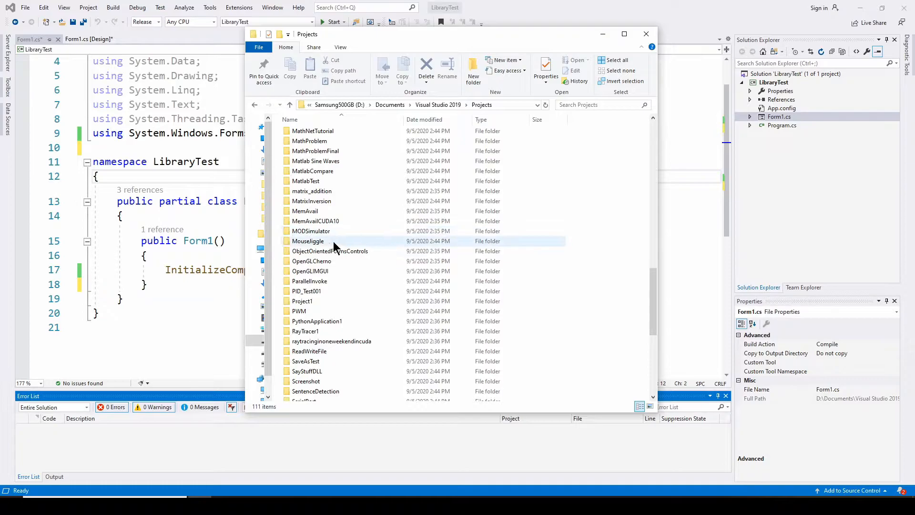
mouse_move(315, 240)
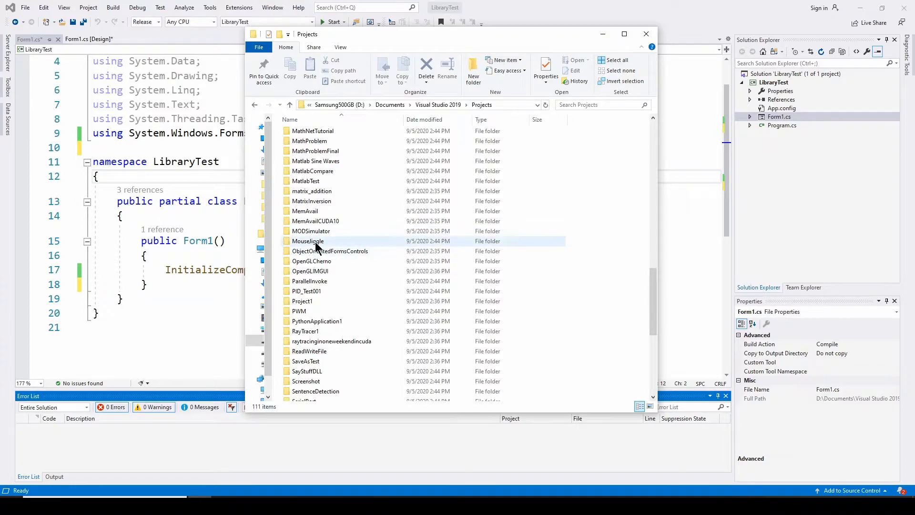
mouse_move(307, 240)
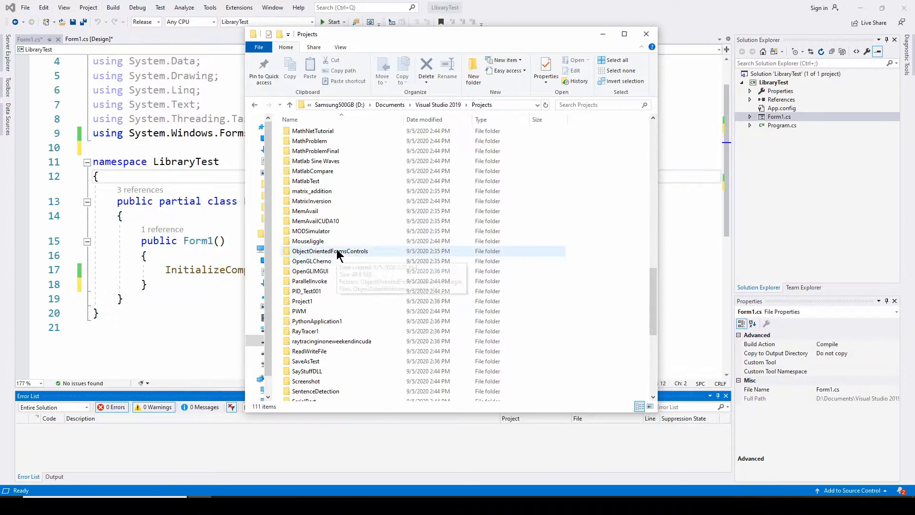
mouse_move(341, 255)
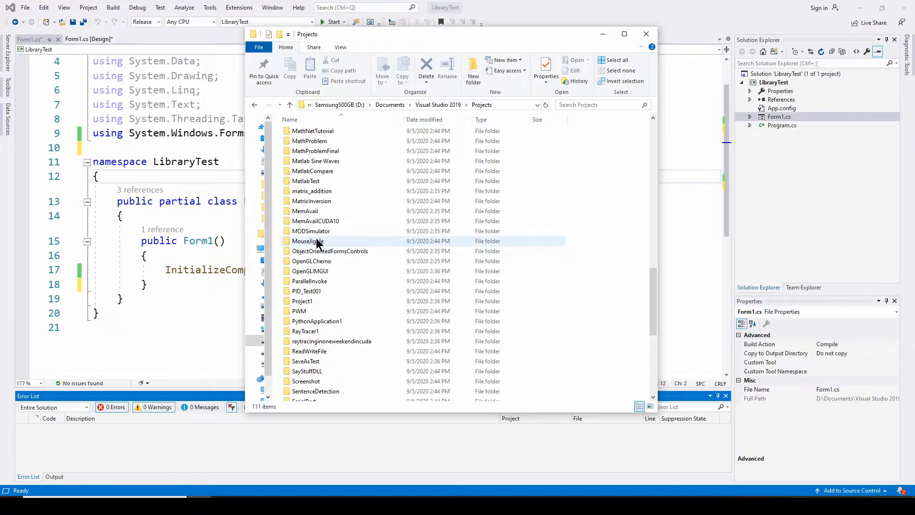
mouse_move(316, 241)
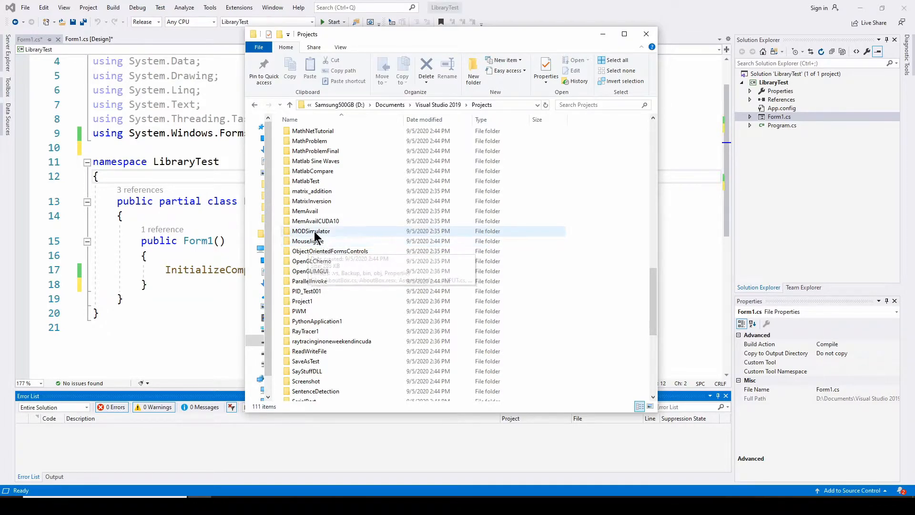
mouse_move(307, 240)
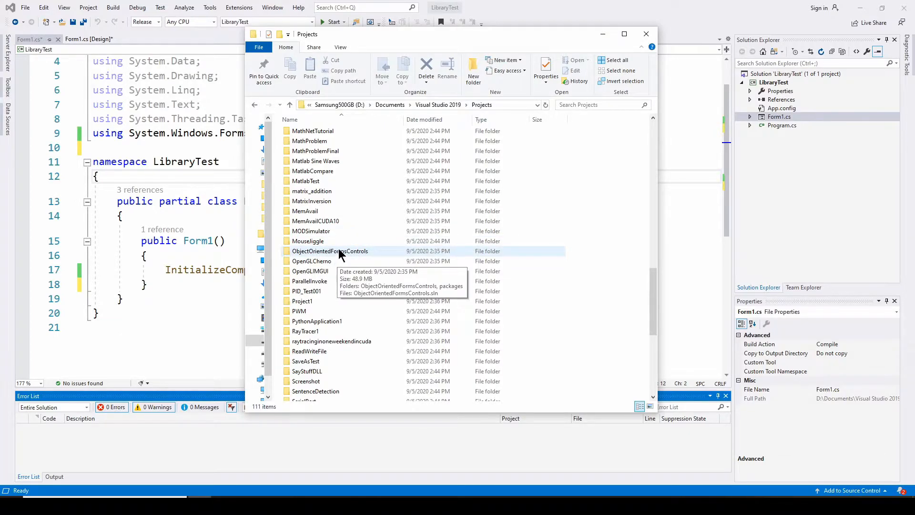
mouse_move(328, 260)
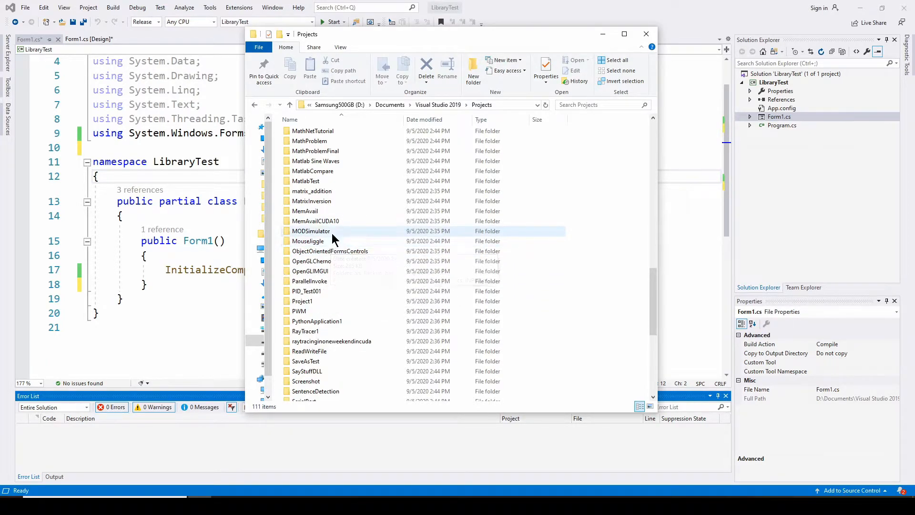
mouse_move(333, 238)
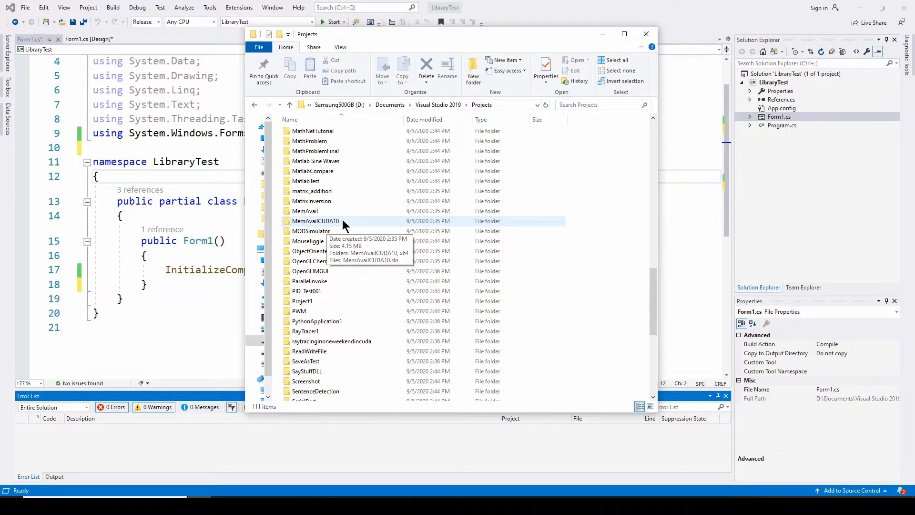
mouse_move(363, 241)
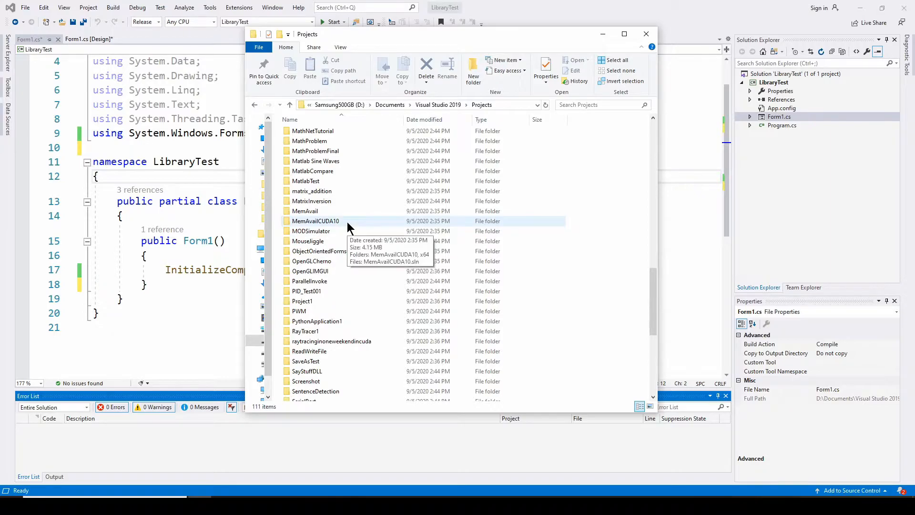
mouse_move(362, 292)
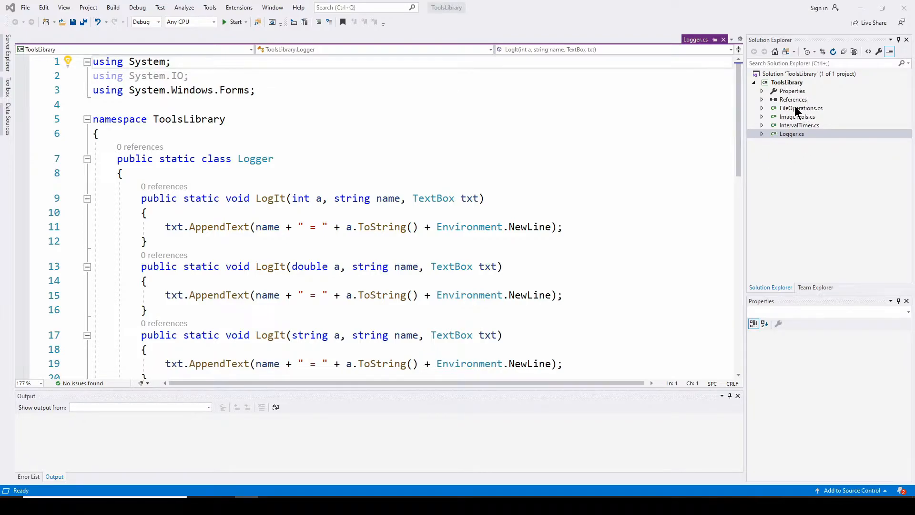
Step: Open FileOperations.cs from Solution Explorer and scroll through its FileOpen and FileSave methods
left_click(798, 108)
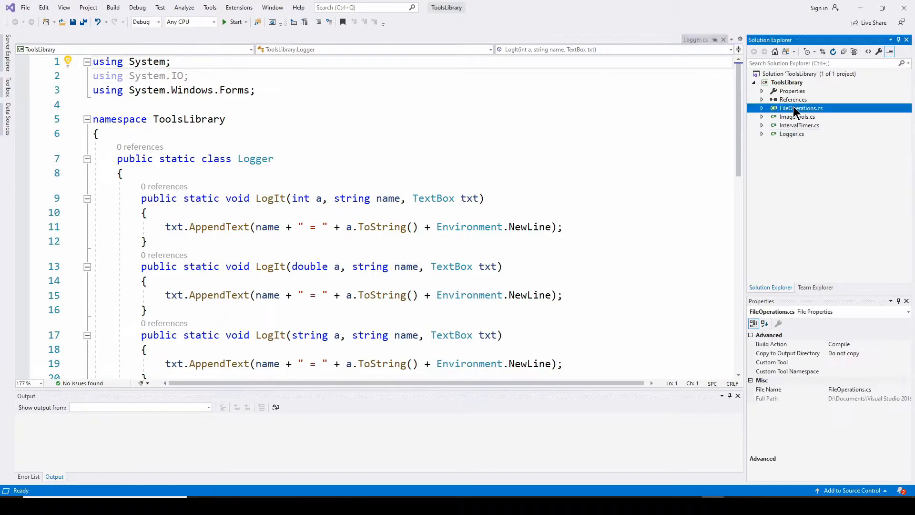
double_click(801, 108)
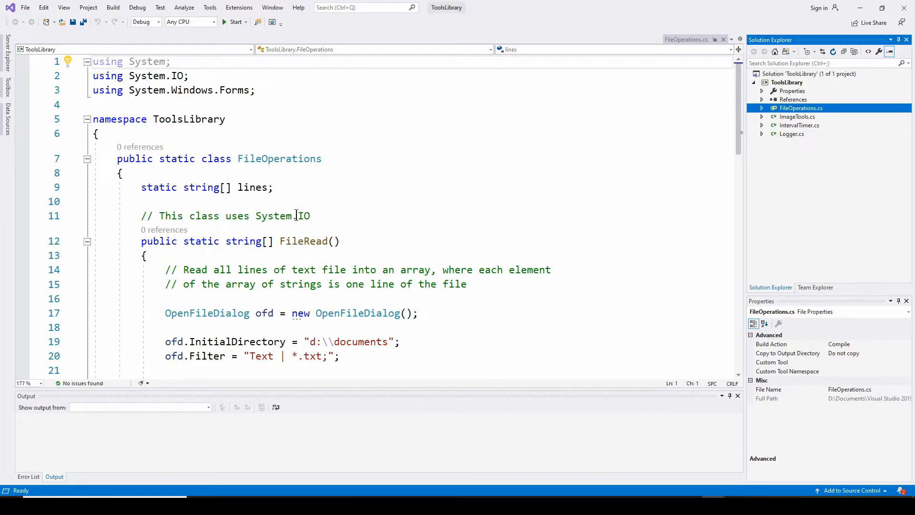
scroll("down", 3)
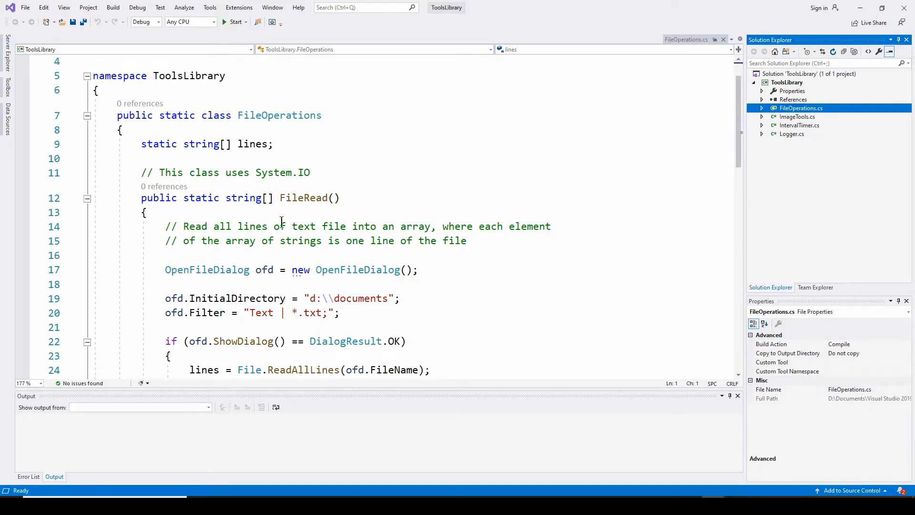
mouse_move(360, 275)
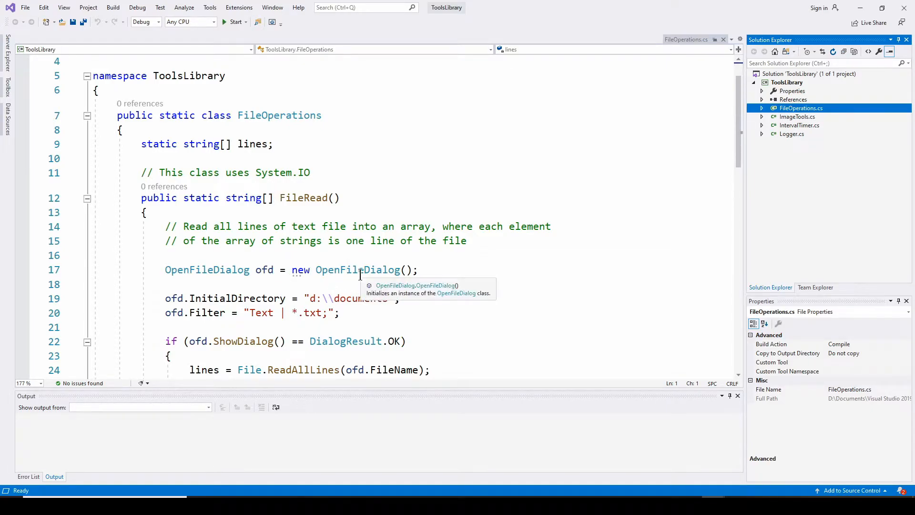
scroll("down", 3)
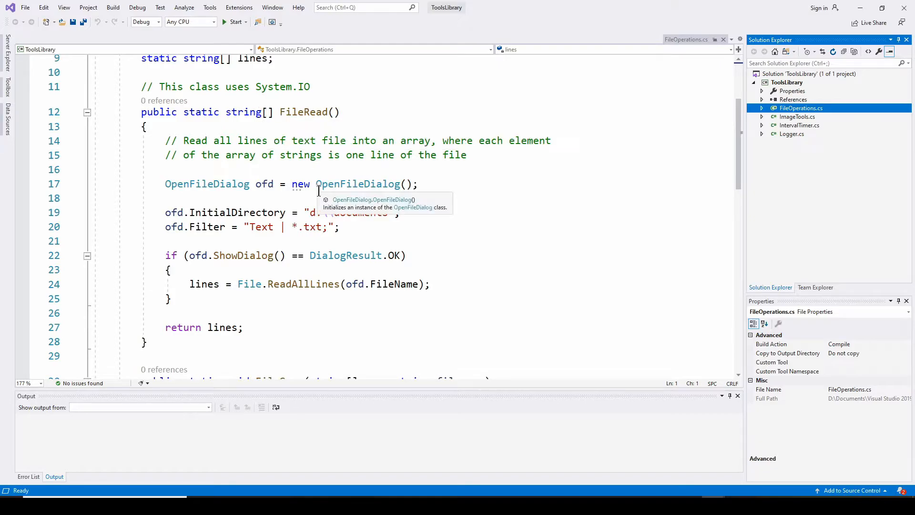
scroll("down", 3)
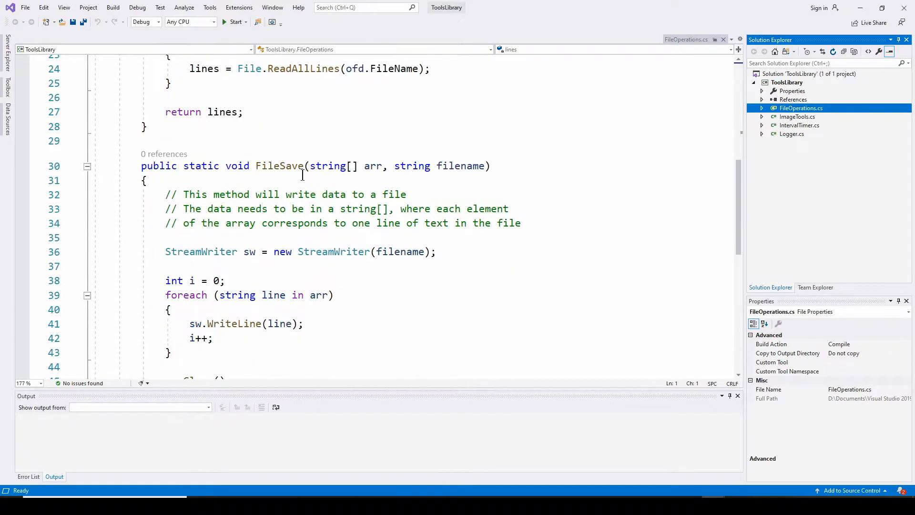
mouse_move(267, 165)
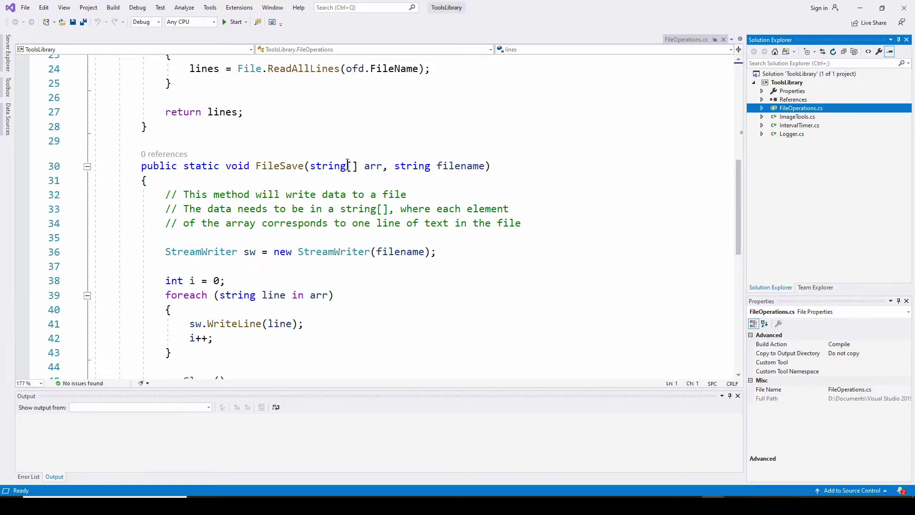
mouse_move(328, 166)
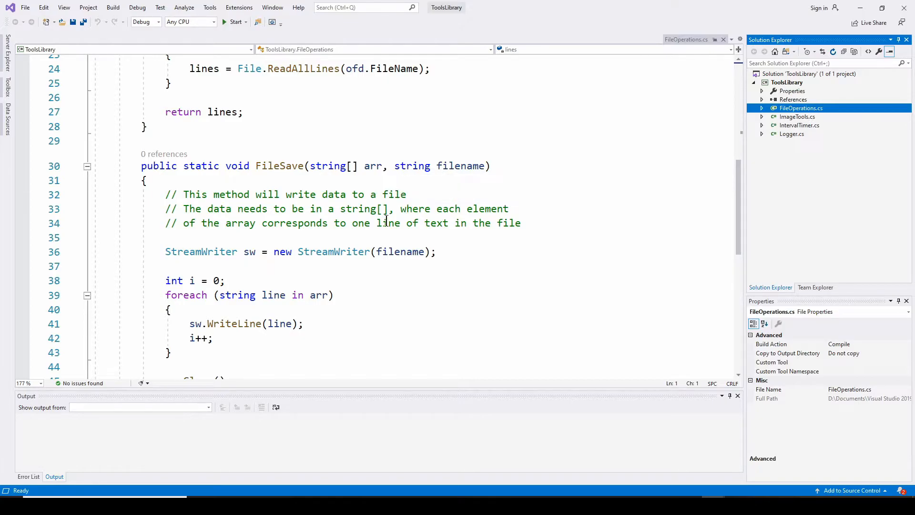
mouse_move(352, 223)
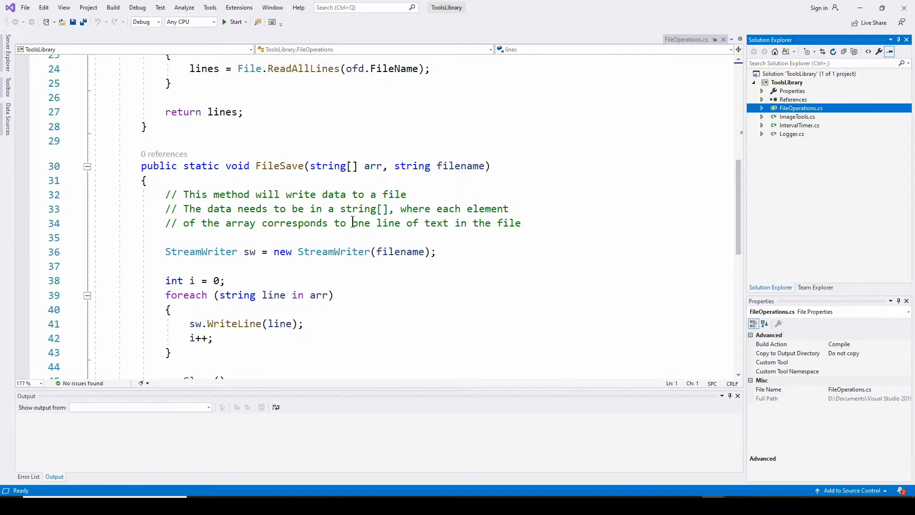
scroll("up", 3)
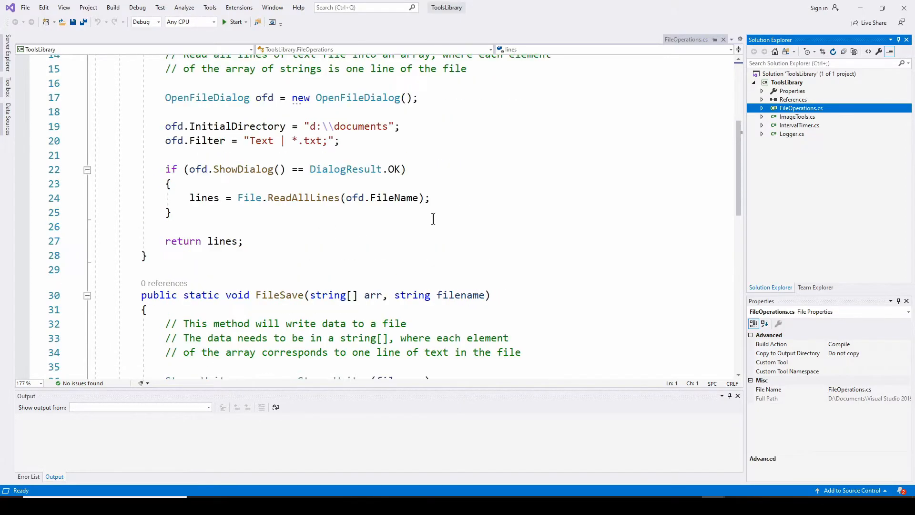
Step: Open IntervalTimer.cs and look over the IntervalTimer class
left_click(797, 117)
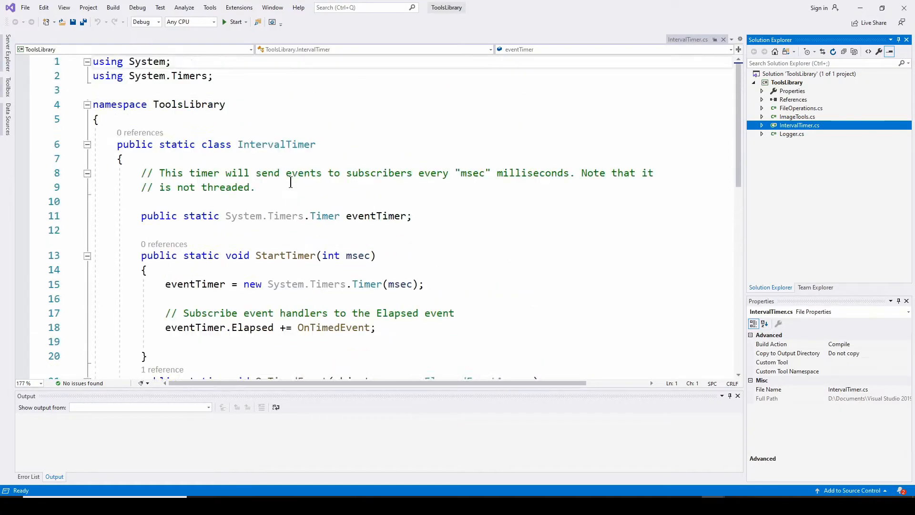
scroll("down", 3)
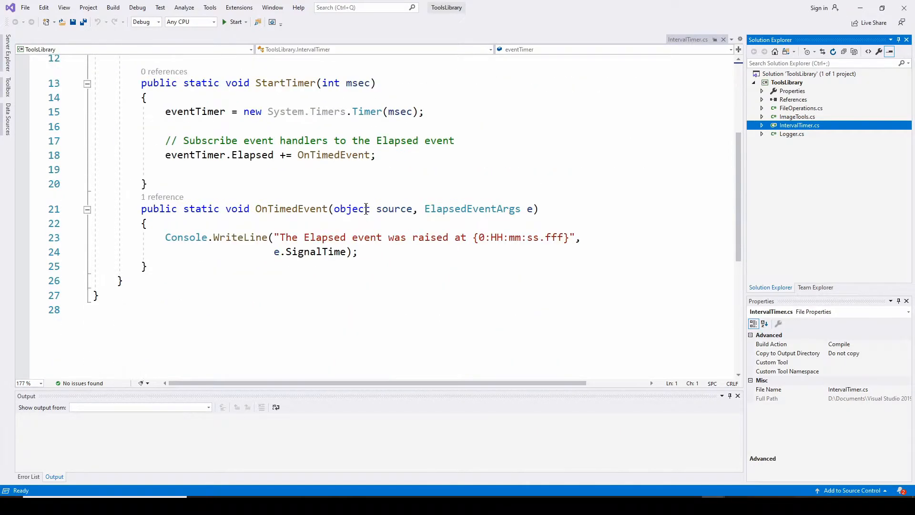
Step: Open Logger.cs and scroll through its LogIt overloads for int, double, string and arrays
left_click(791, 134)
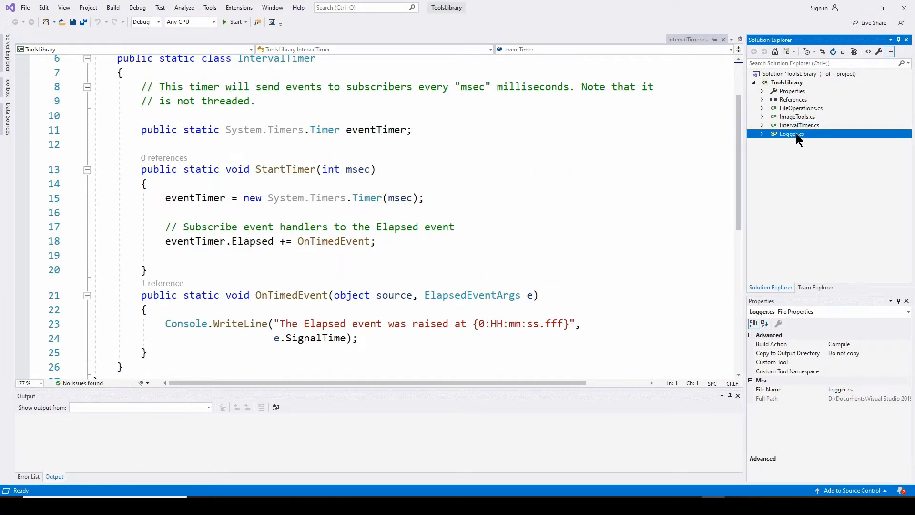
double_click(789, 133)
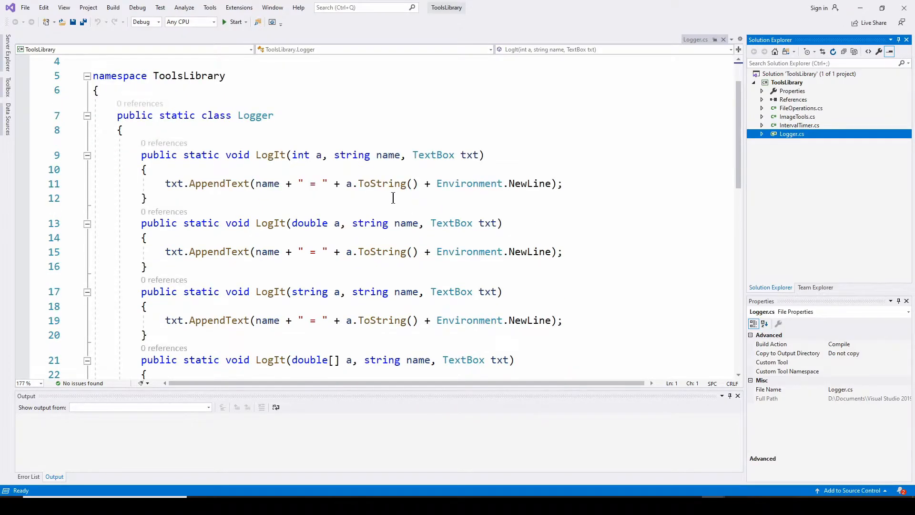
mouse_move(301, 154)
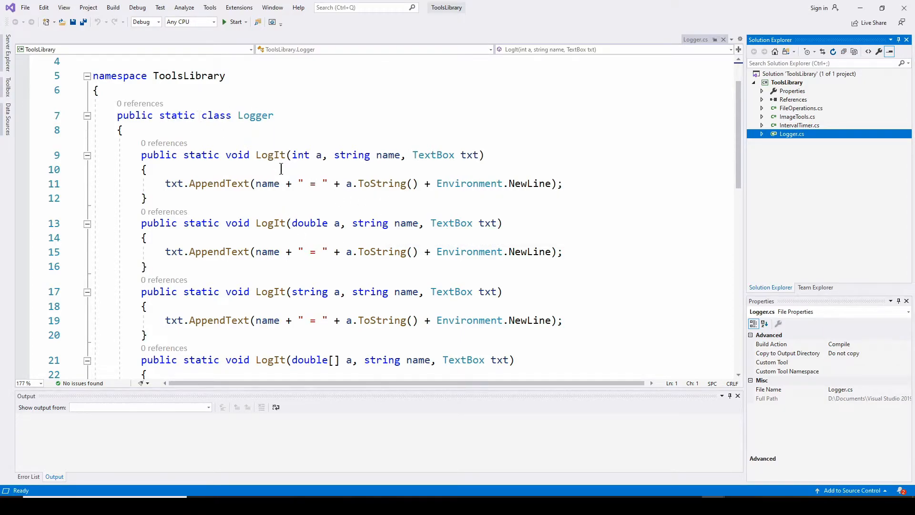
mouse_move(276, 176)
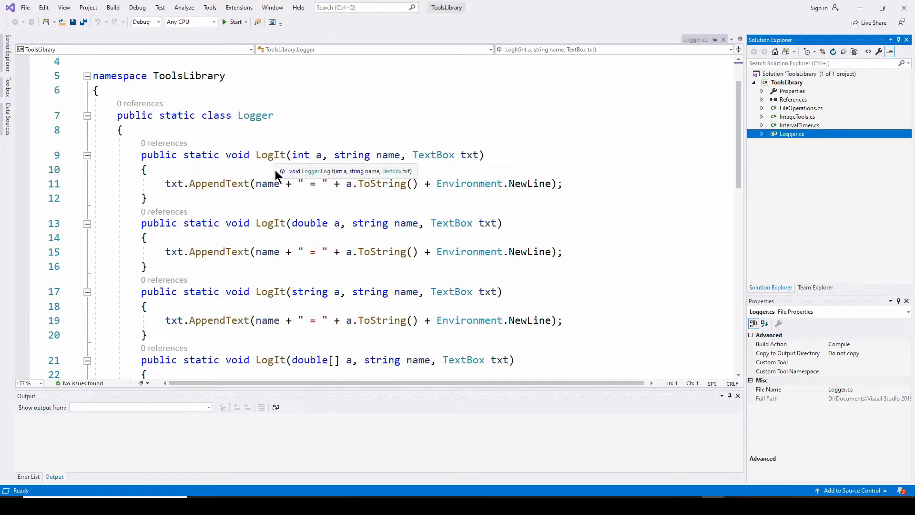
scroll("down", 3)
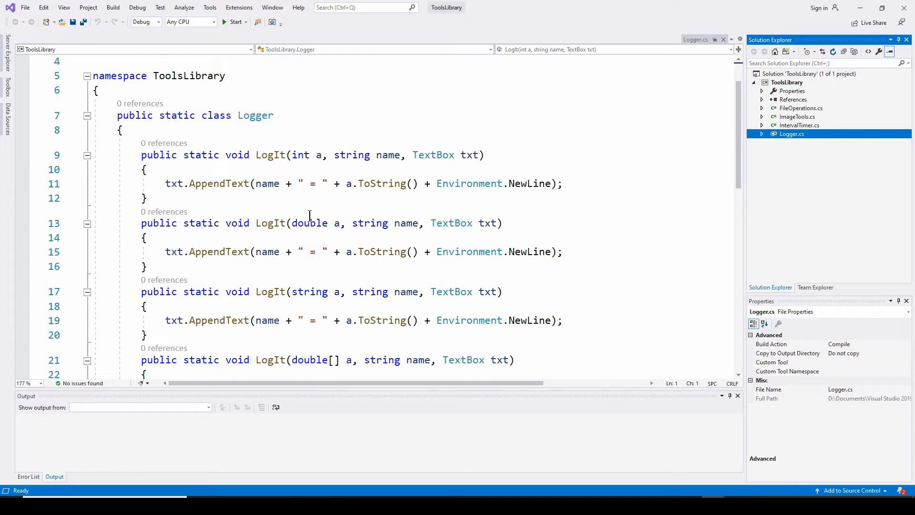
scroll("down", 3)
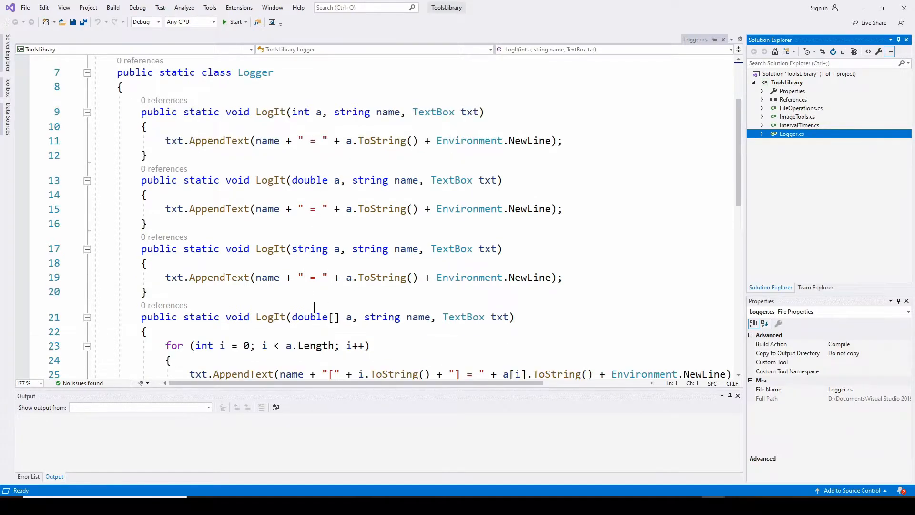
scroll("down", 3)
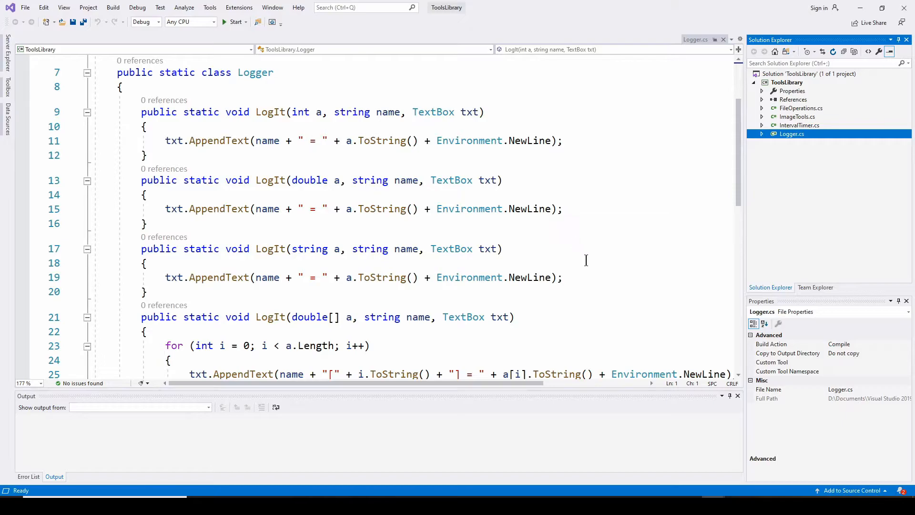
mouse_move(798, 215)
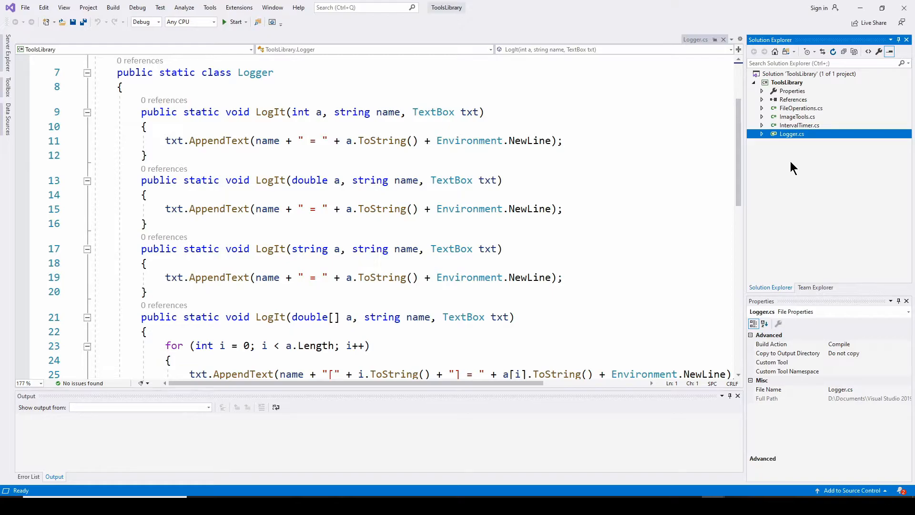
mouse_move(798, 170)
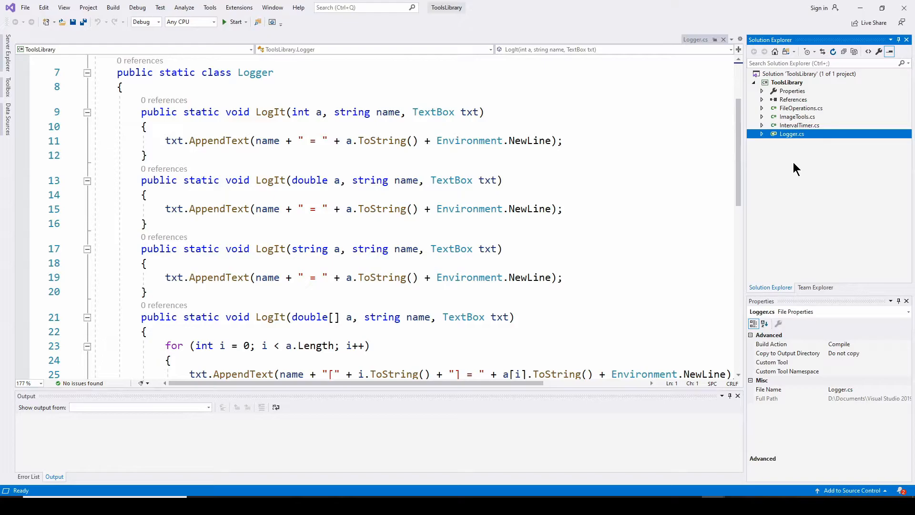
mouse_move(801, 158)
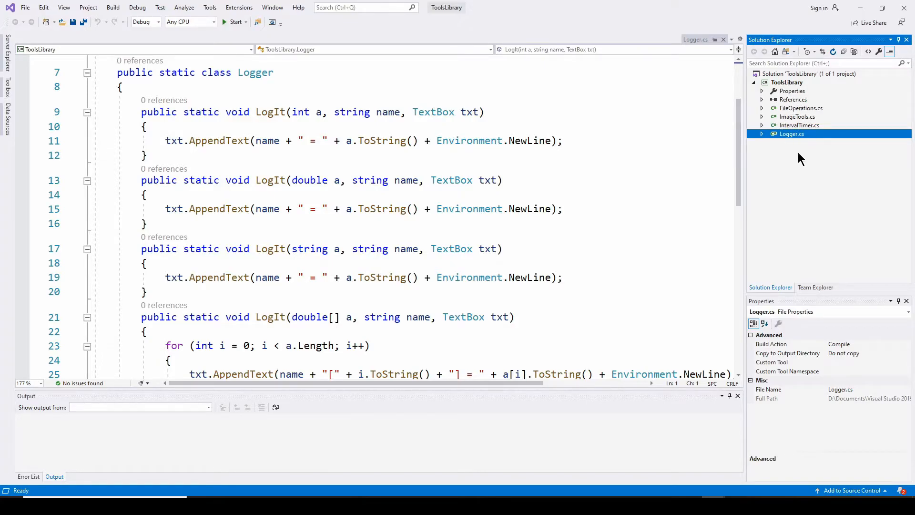
mouse_move(793, 167)
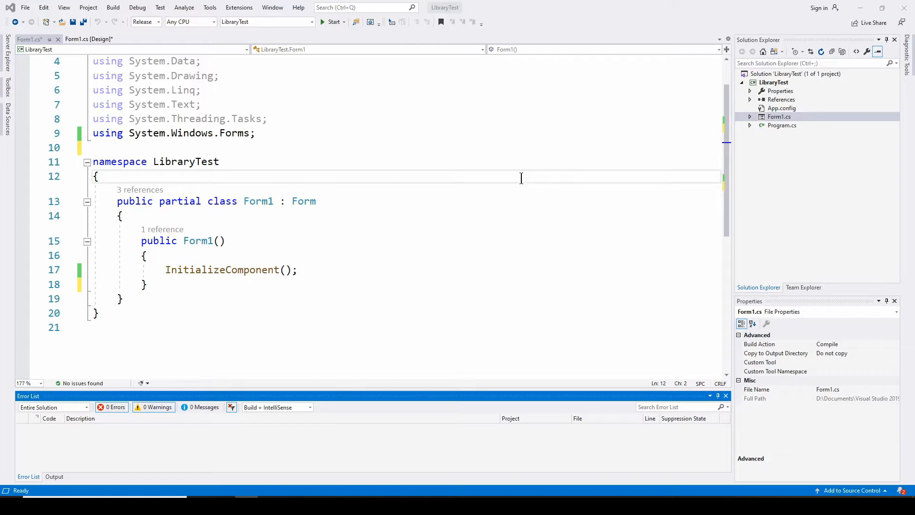
mouse_move(342, 211)
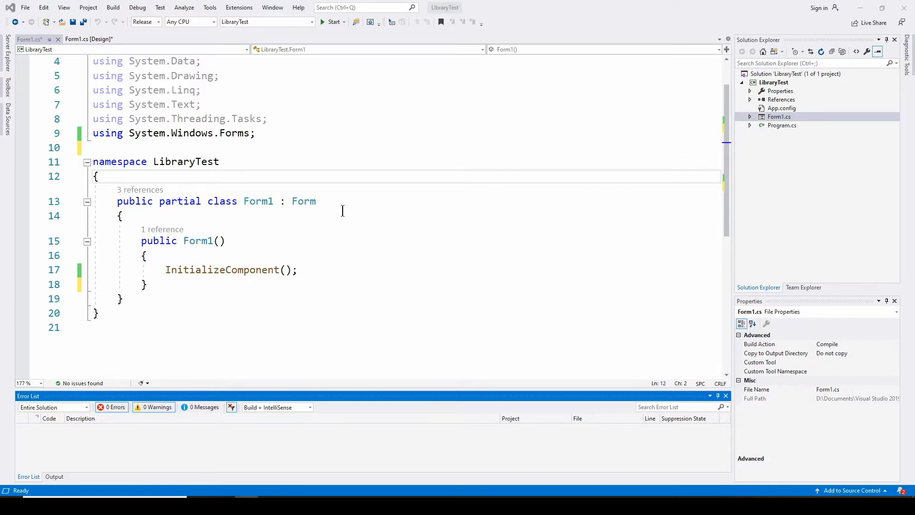
mouse_move(787, 185)
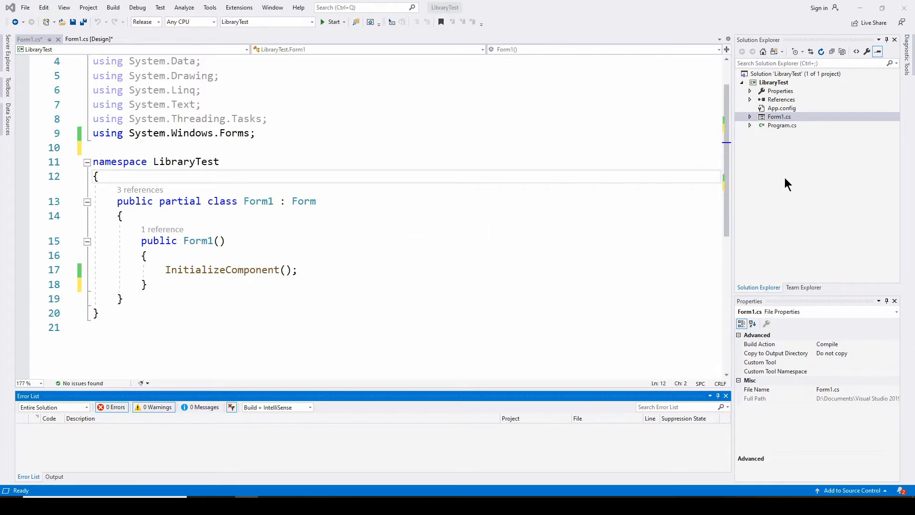
mouse_move(788, 135)
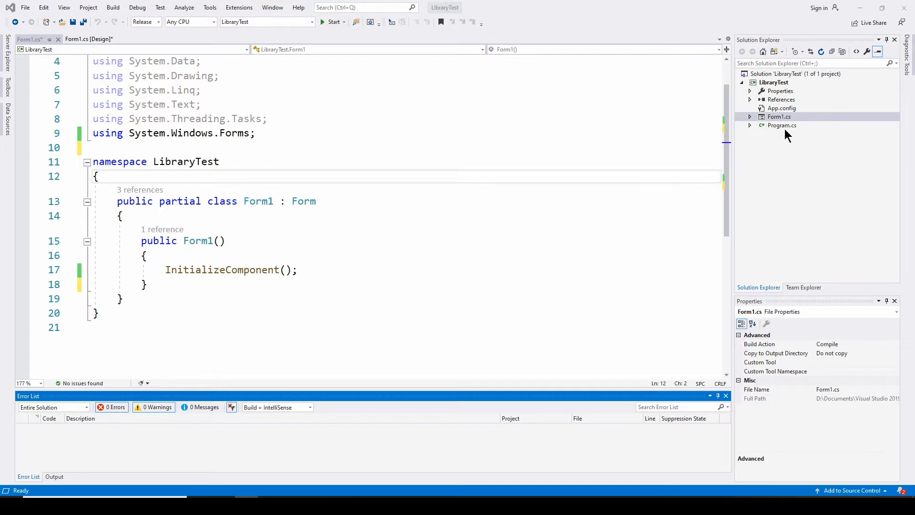
mouse_move(438, 211)
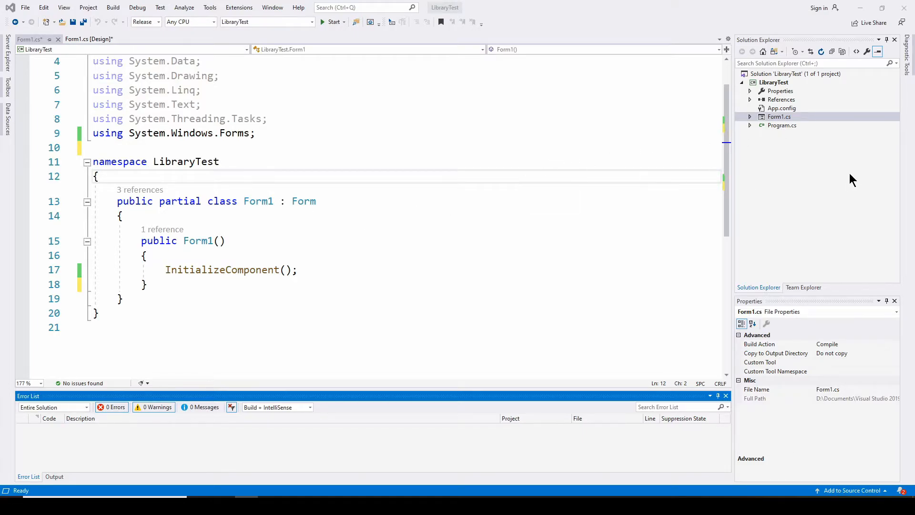
mouse_move(799, 172)
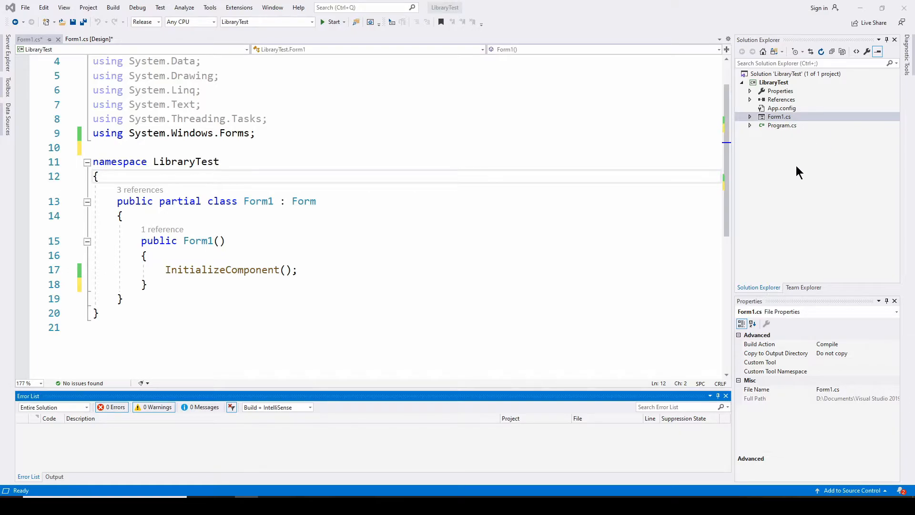
Step: Select the LibraryTest project node in Solution Explorer with Form1.cs code showing
left_click(774, 82)
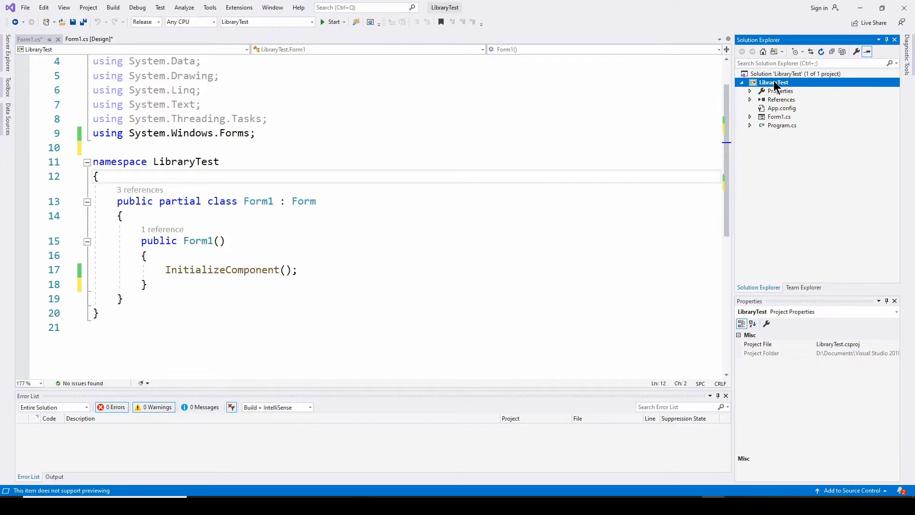
Step: Add FileOperations.cs as an existing item to the LibraryTest project and open it
right_click(776, 82)
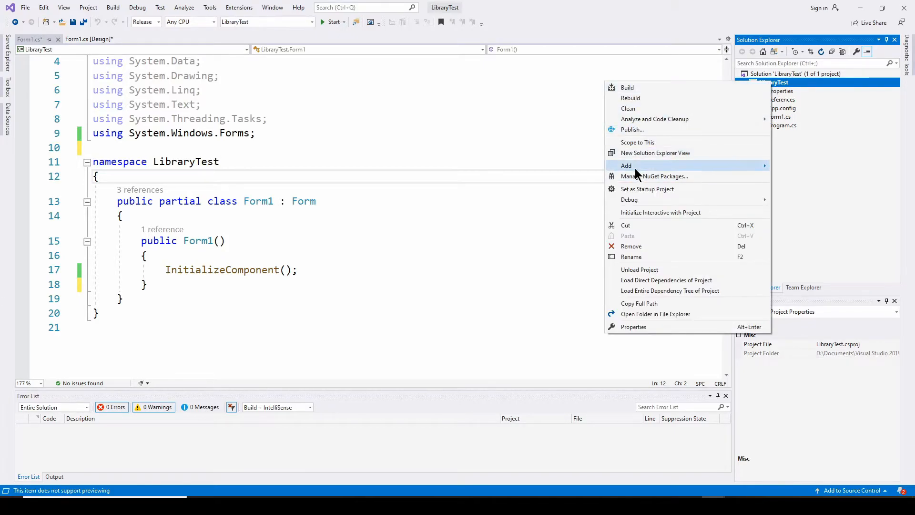
mouse_move(626, 166)
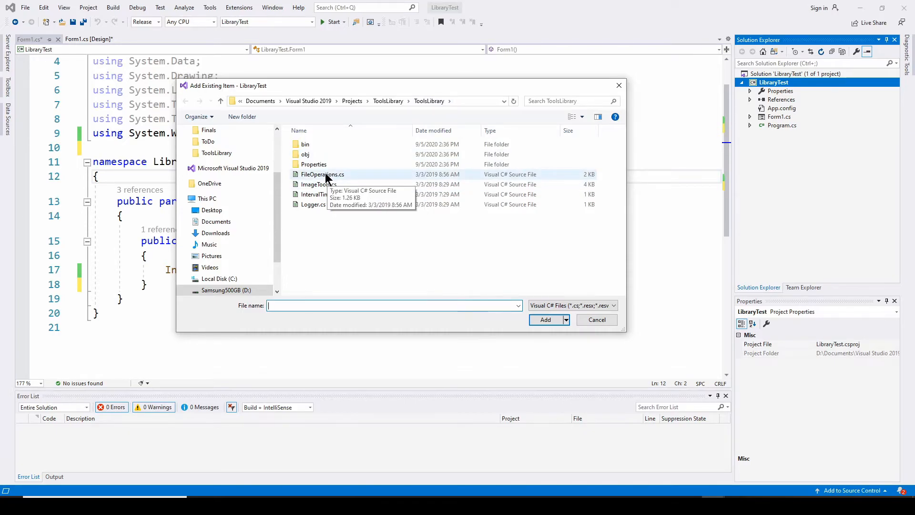
mouse_move(316, 210)
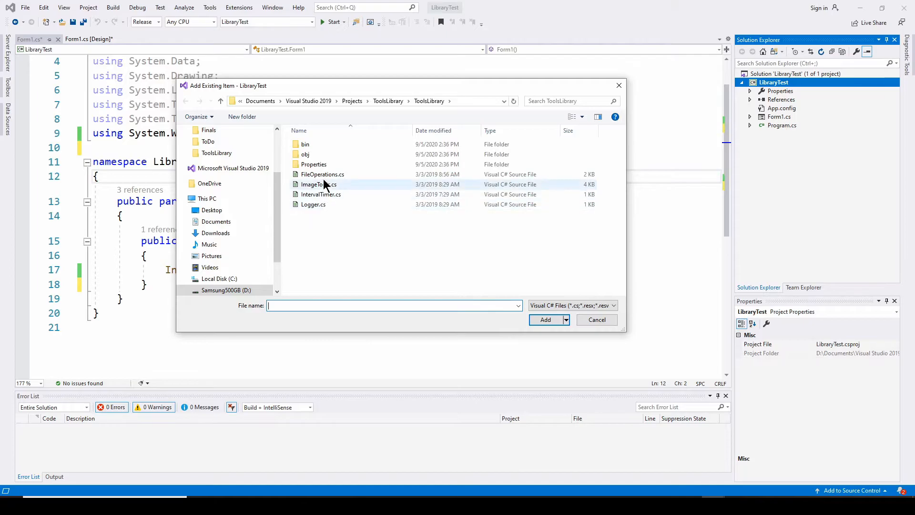
mouse_move(319, 174)
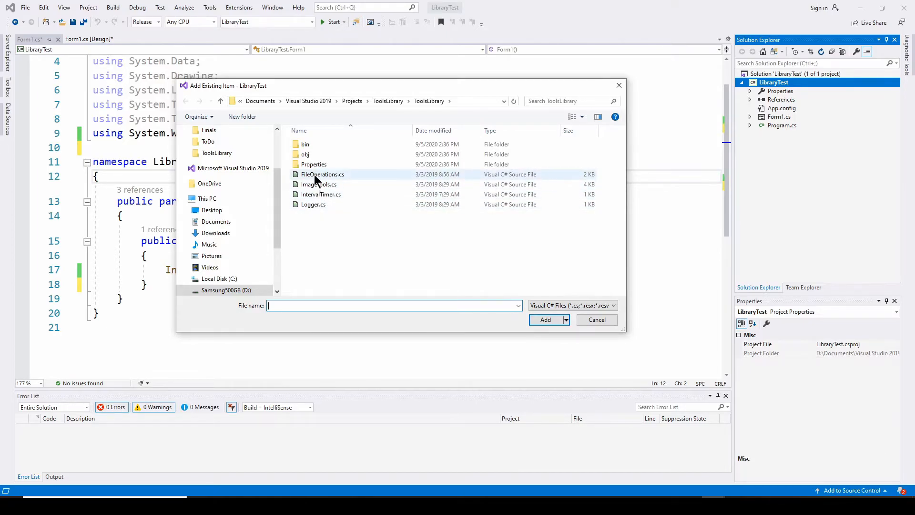
left_click(322, 173)
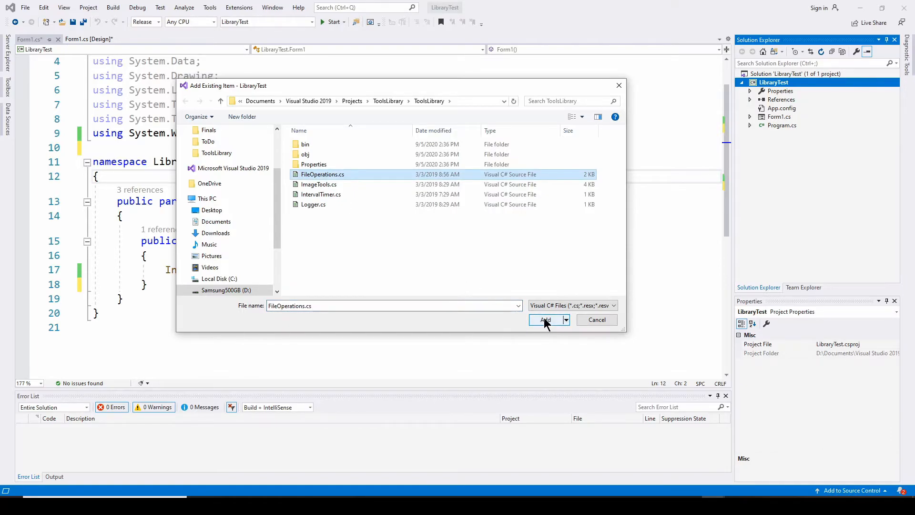
left_click(544, 320)
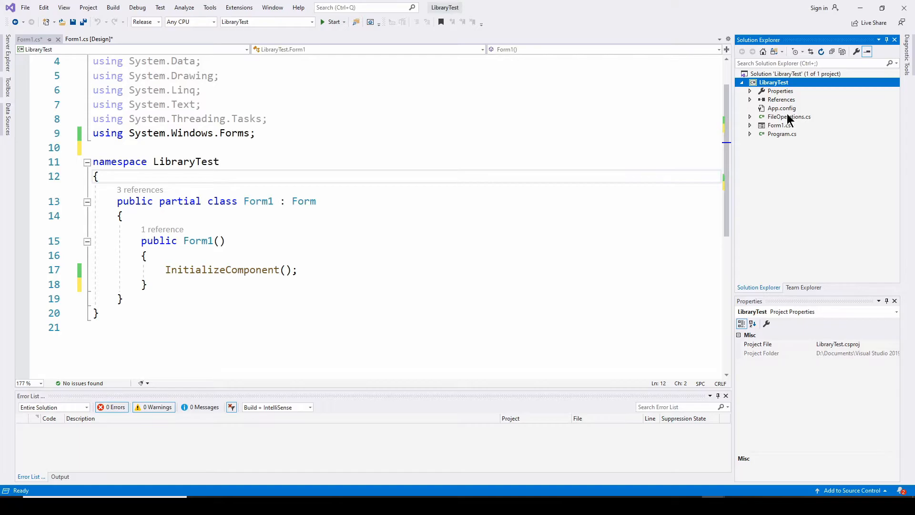
double_click(789, 116)
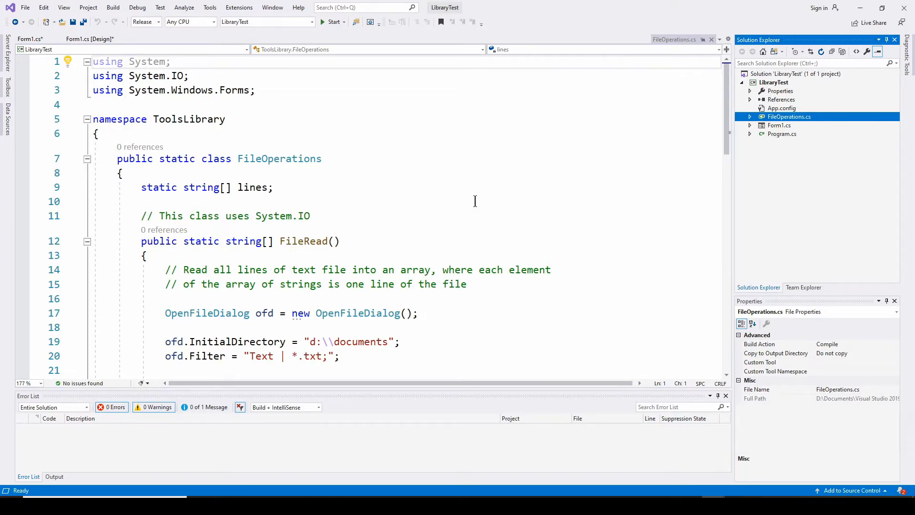
mouse_move(790, 210)
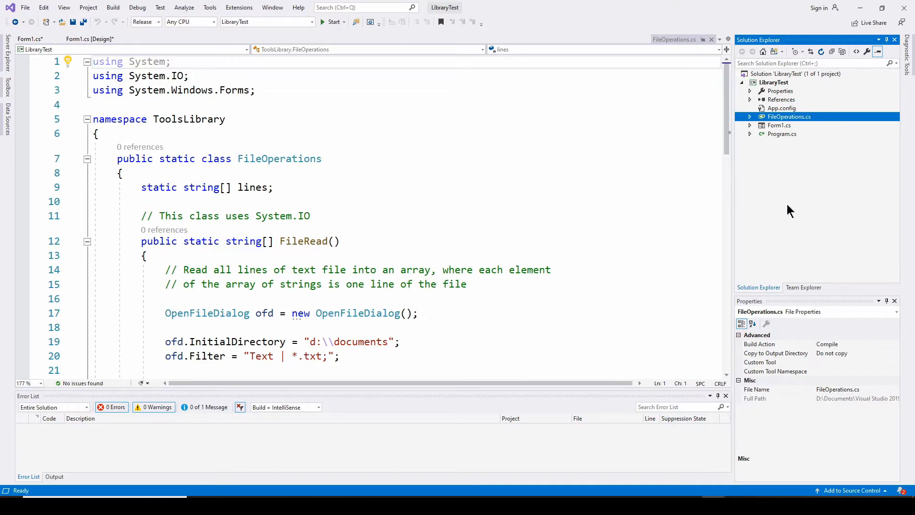
mouse_move(781, 213)
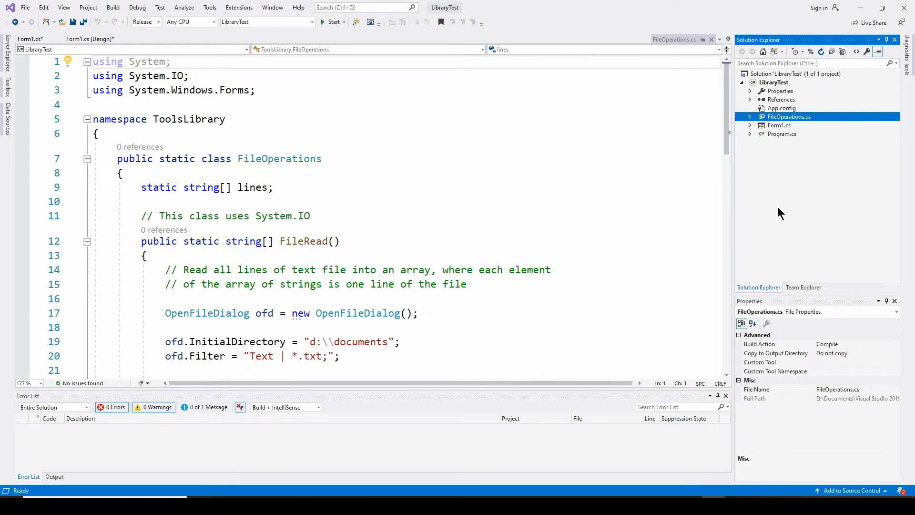
mouse_move(793, 172)
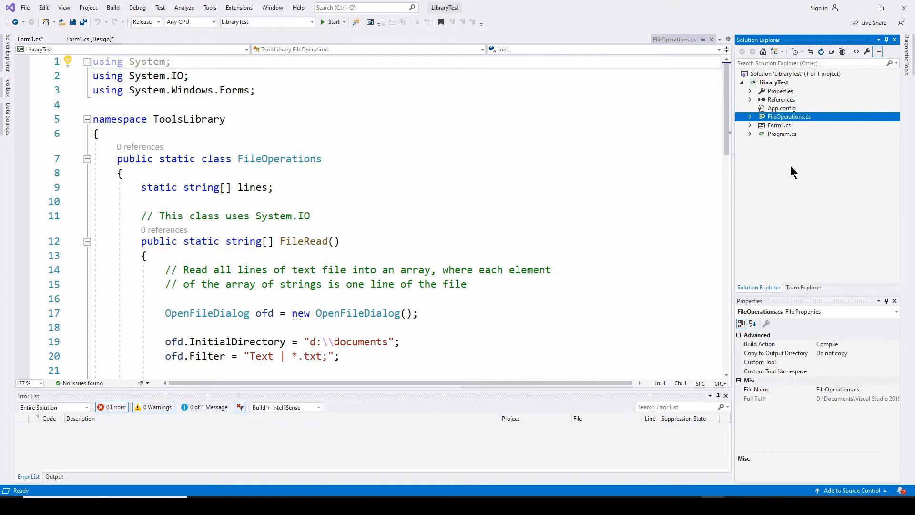
left_click(789, 73)
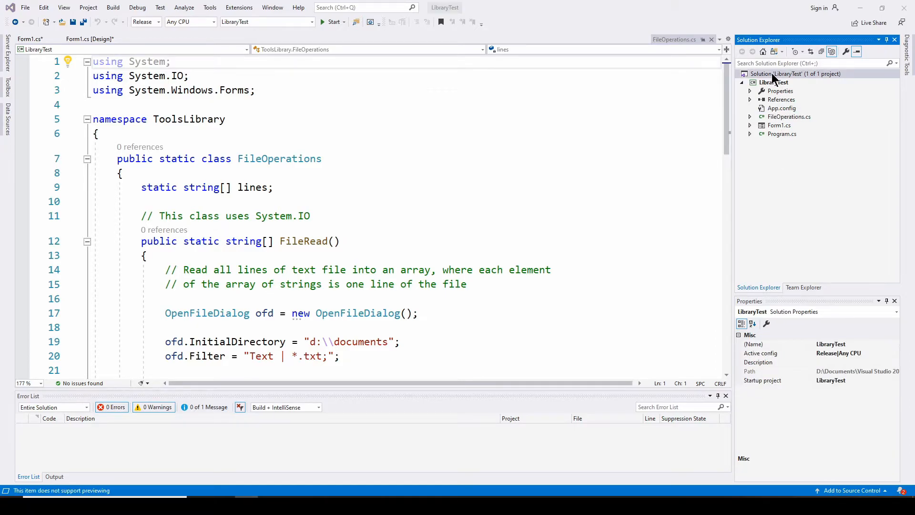
Step: Add the existing ToolsLibrary.csproj from the ToolsLibrary folder to the LibraryTest solution
right_click(782, 74)
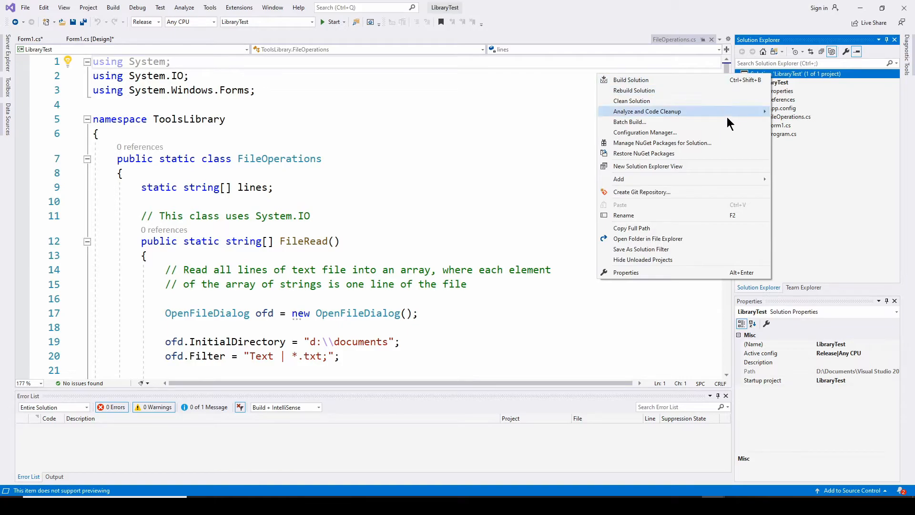
mouse_move(618, 180)
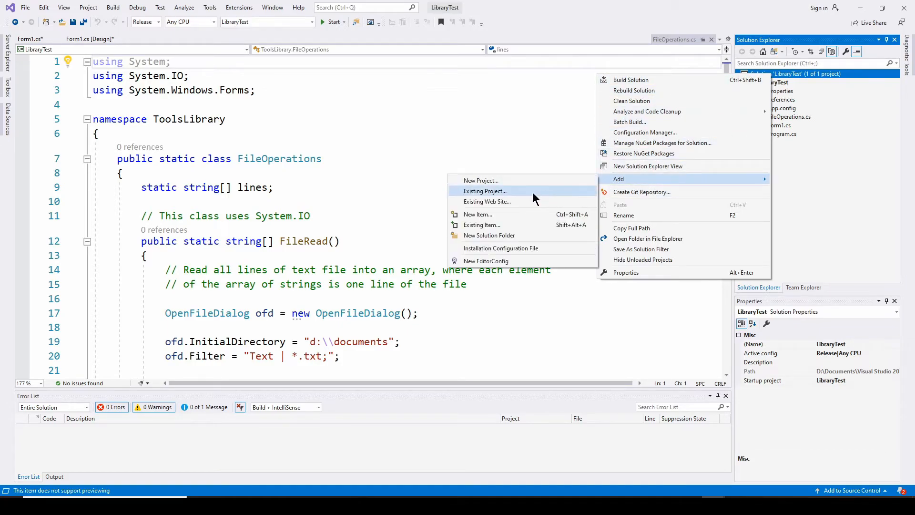
left_click(485, 191)
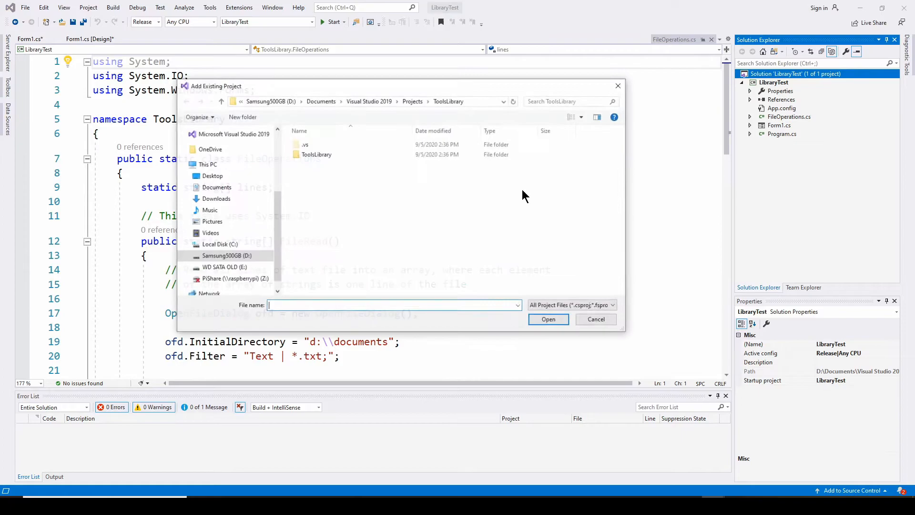
left_click(316, 154)
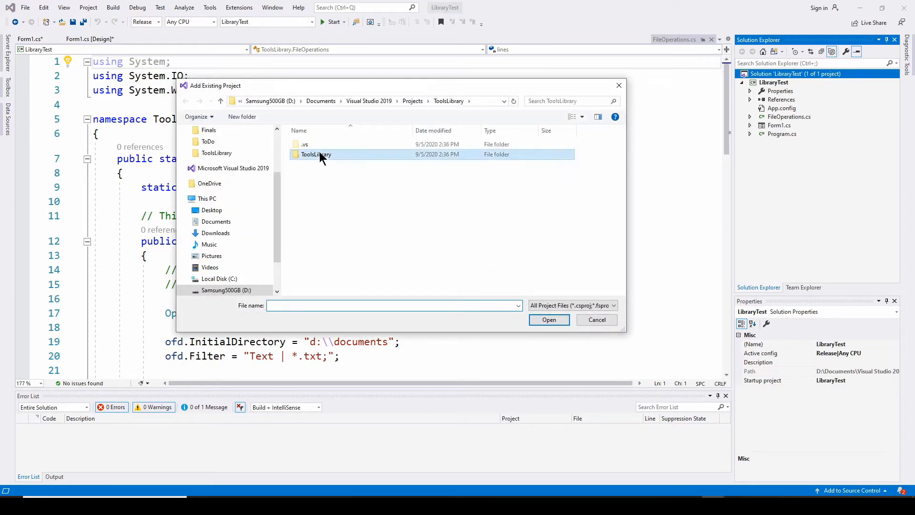
double_click(315, 154)
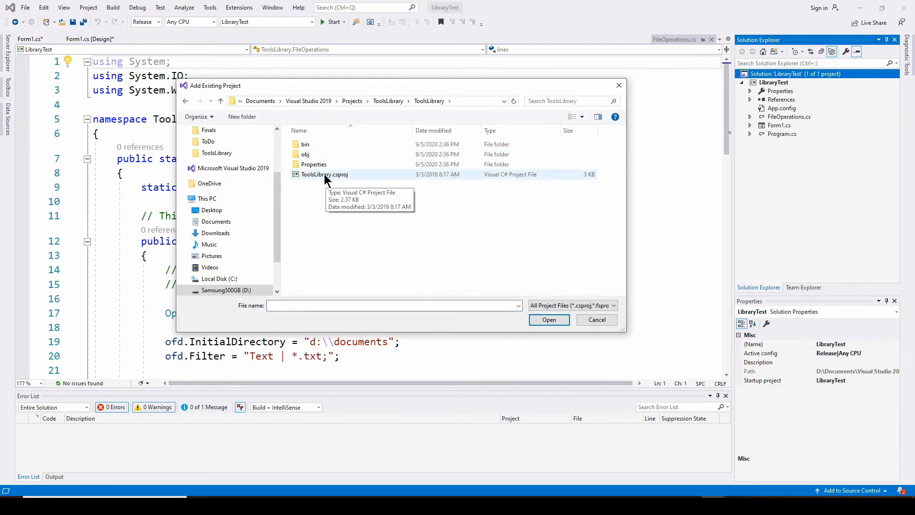
left_click(324, 173)
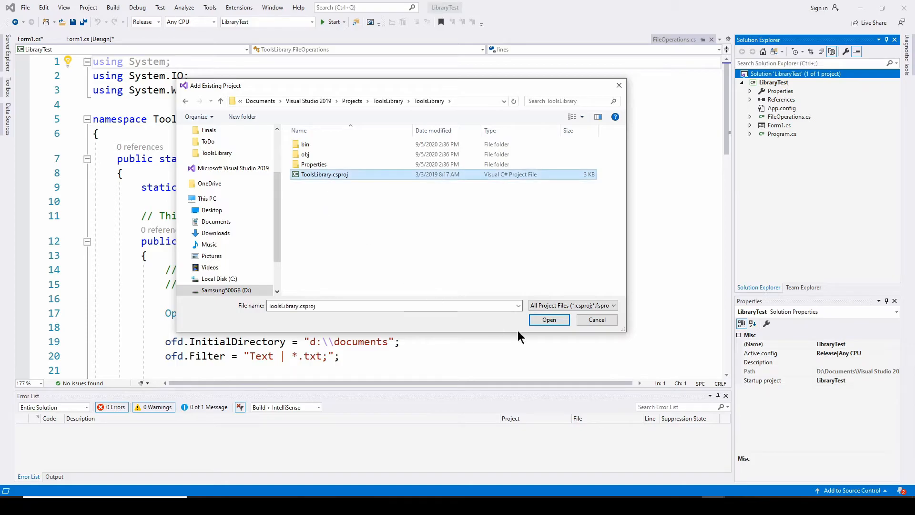
left_click(549, 319)
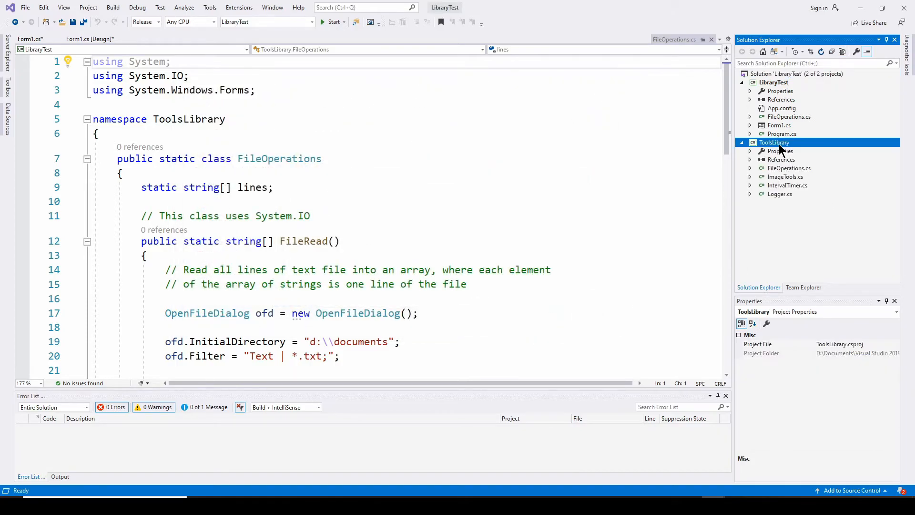
Step: Open Logger.cs under ToolsLibrary, then expand the LibraryTest project's References list
left_click(789, 168)
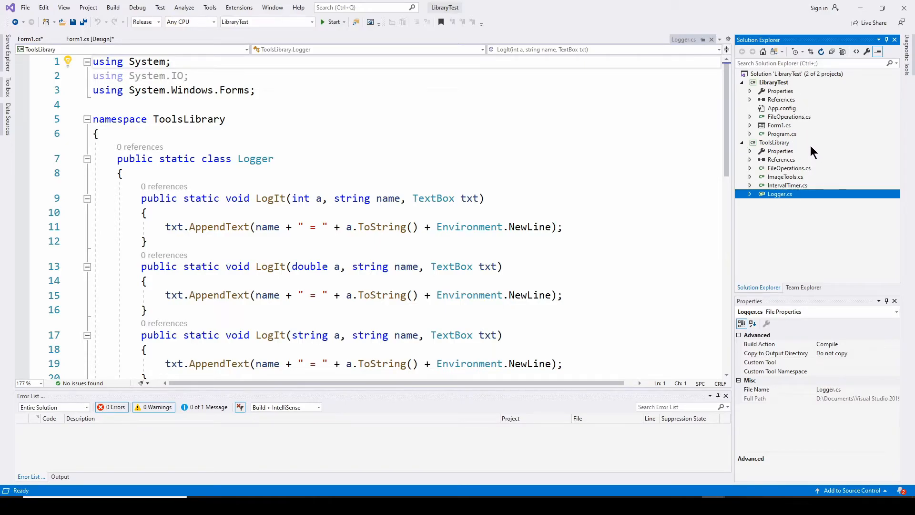
mouse_move(791, 147)
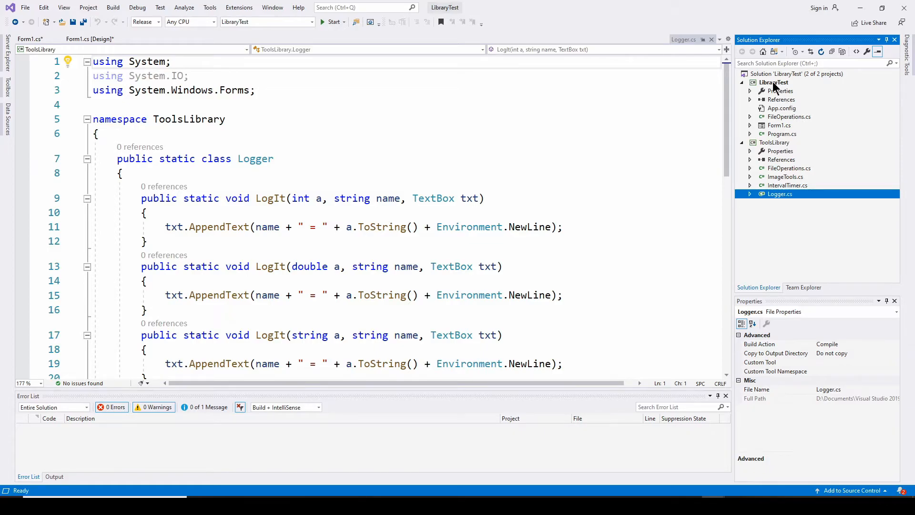
left_click(776, 82)
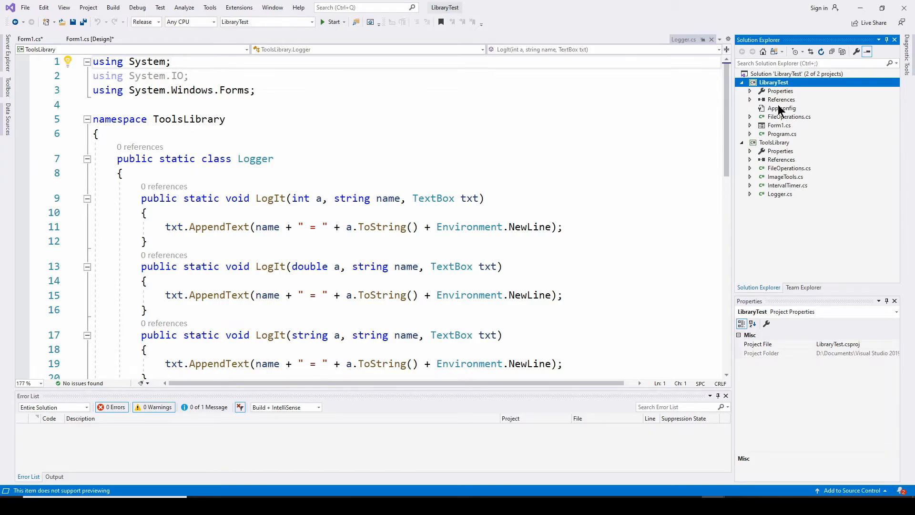
left_click(749, 91)
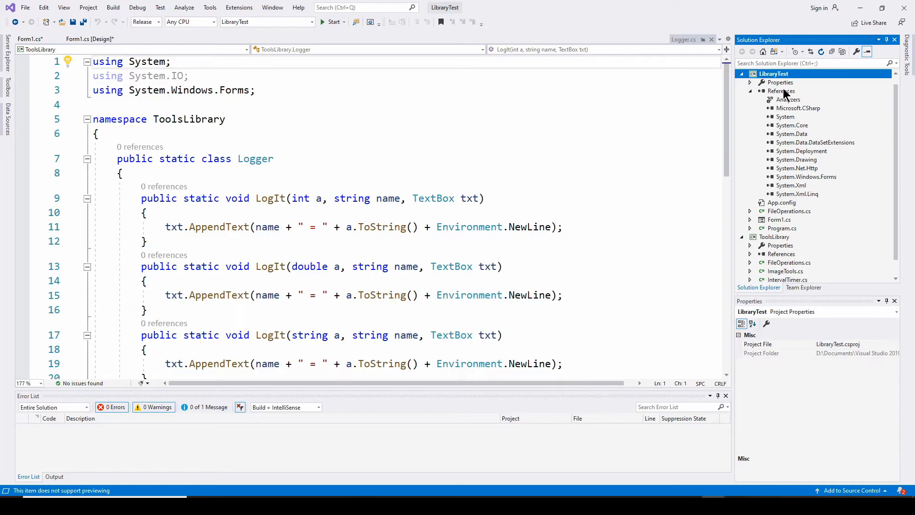
Step: Add a project reference to ToolsLibrary in LibraryTest's References via Add Reference
right_click(782, 90)
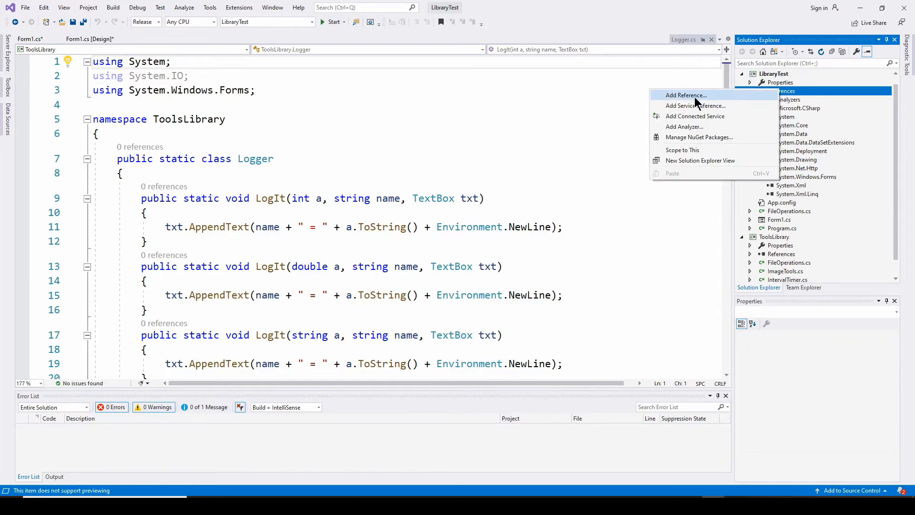
left_click(686, 95)
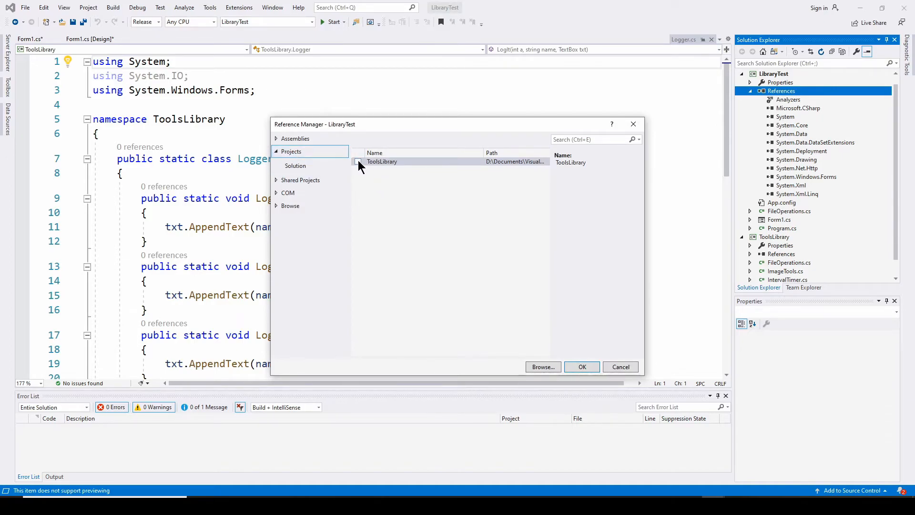
left_click(358, 161)
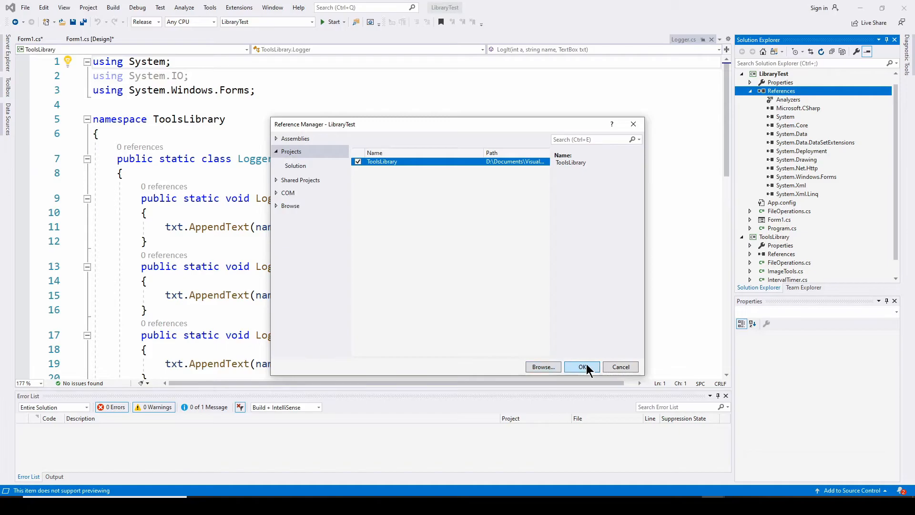
left_click(582, 366)
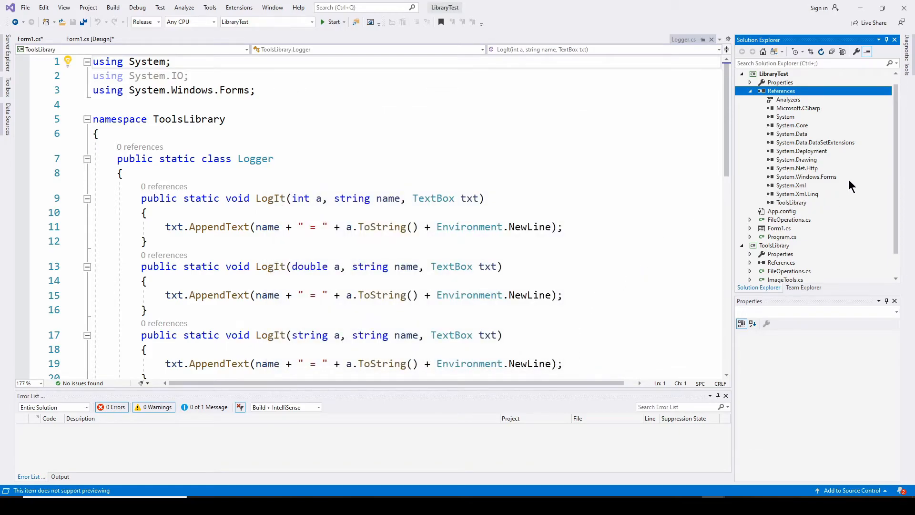
mouse_move(802, 206)
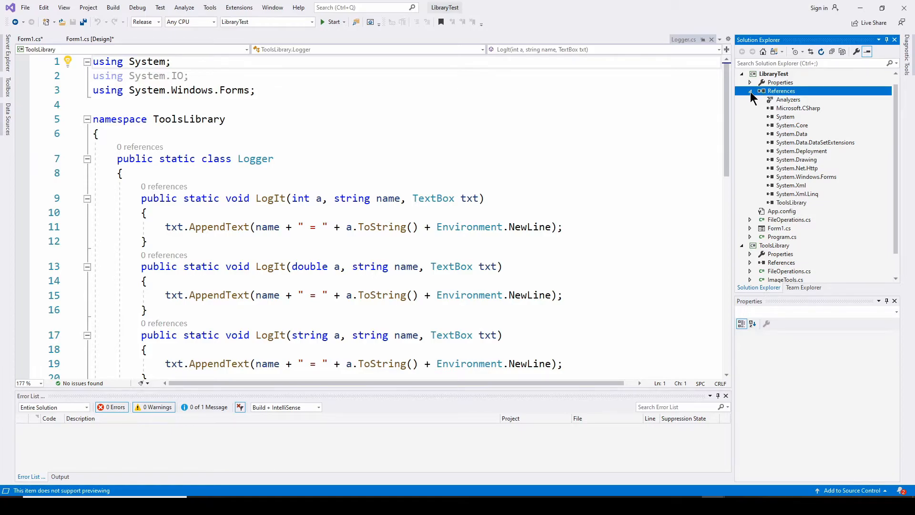
left_click(749, 90)
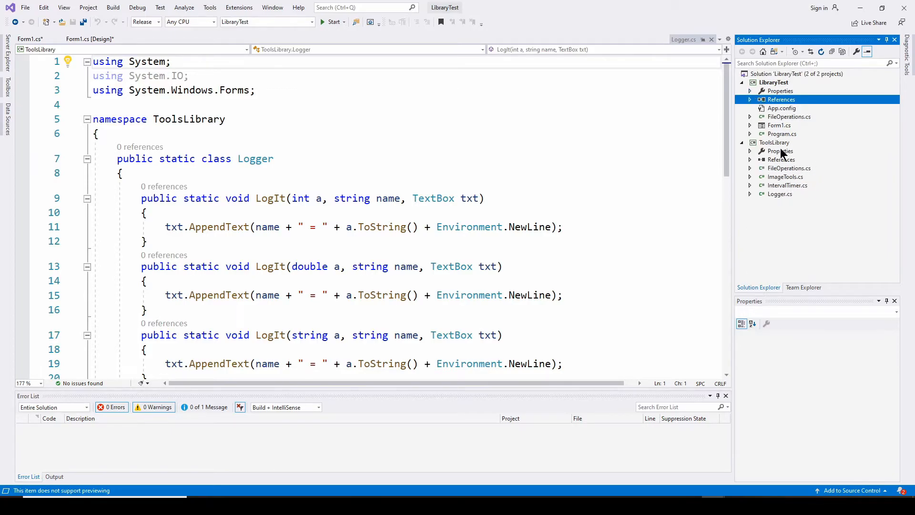
mouse_move(804, 161)
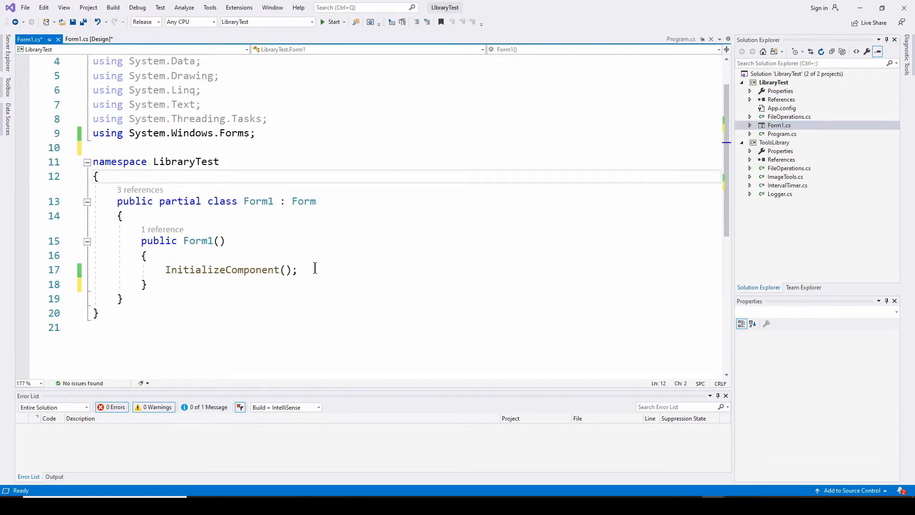
mouse_move(392, 243)
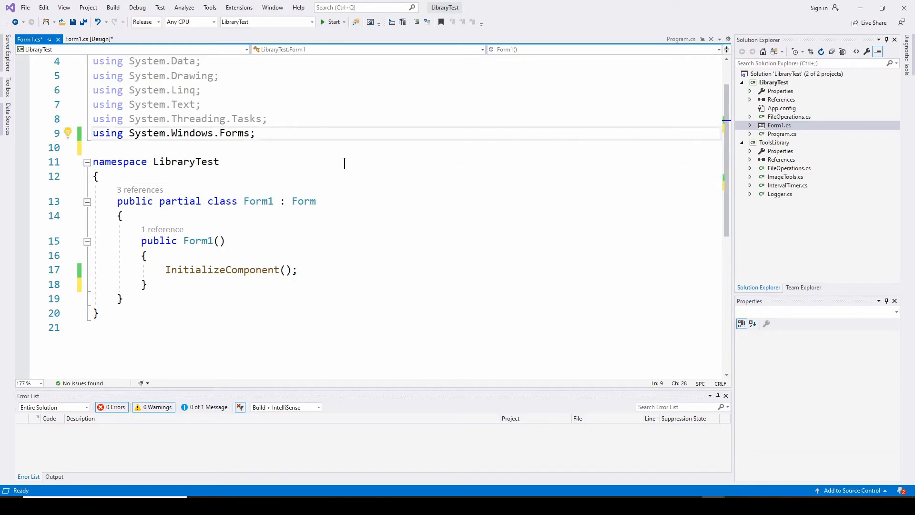
Step: Write the 'using ToolsLibrary;' directive after Form1.cs's existing using lines
type("u")
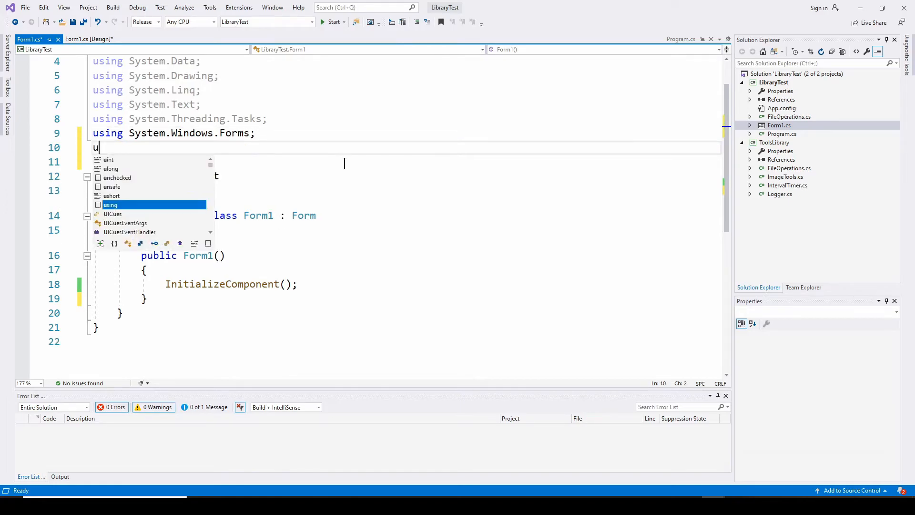
type("using")
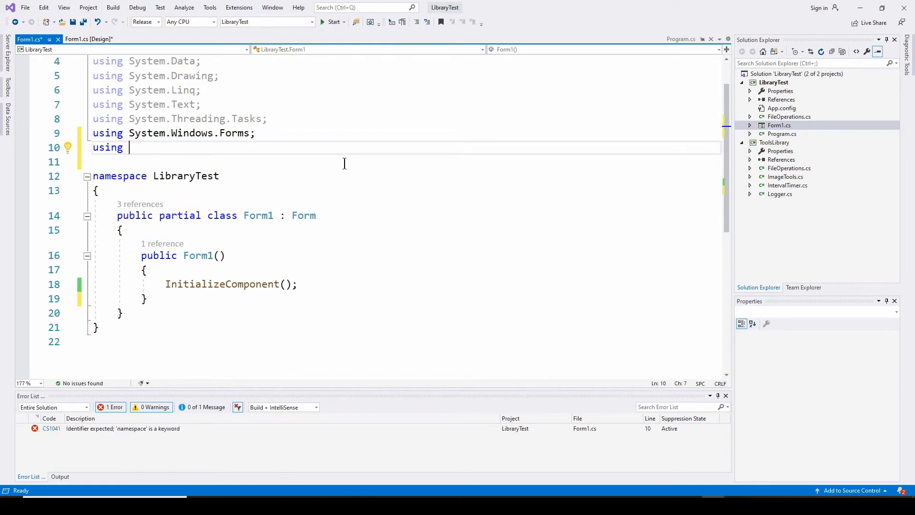
type("ToolsLibrary;")
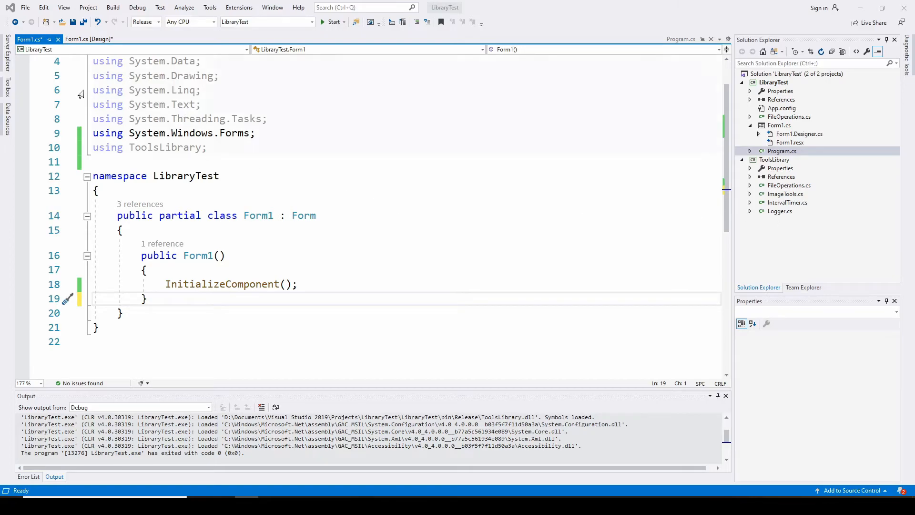
Step: Show Form1's designer and check that its text box is named textBox1
left_click(93, 39)
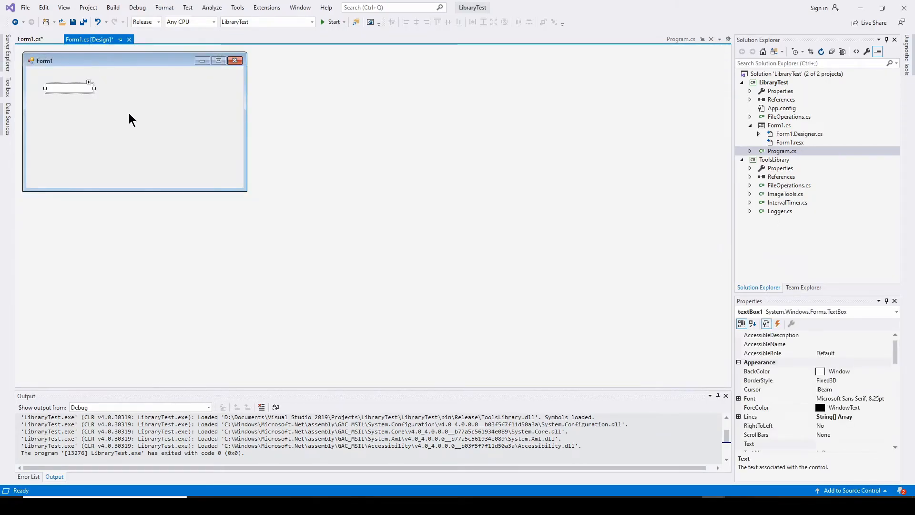
mouse_move(150, 136)
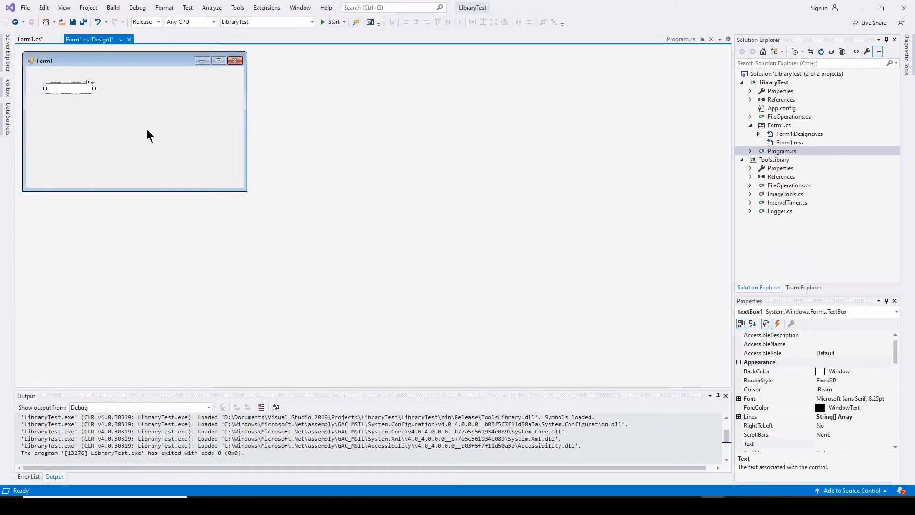
mouse_move(71, 87)
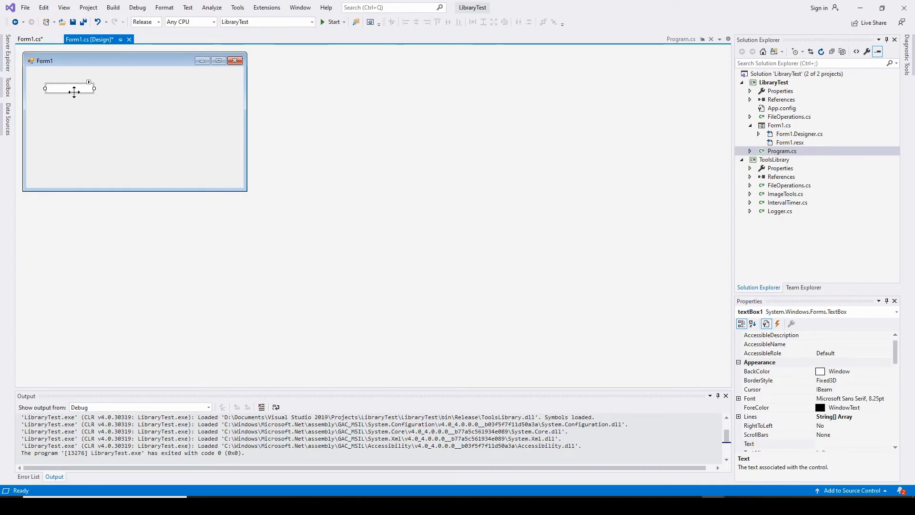
left_click(29, 39)
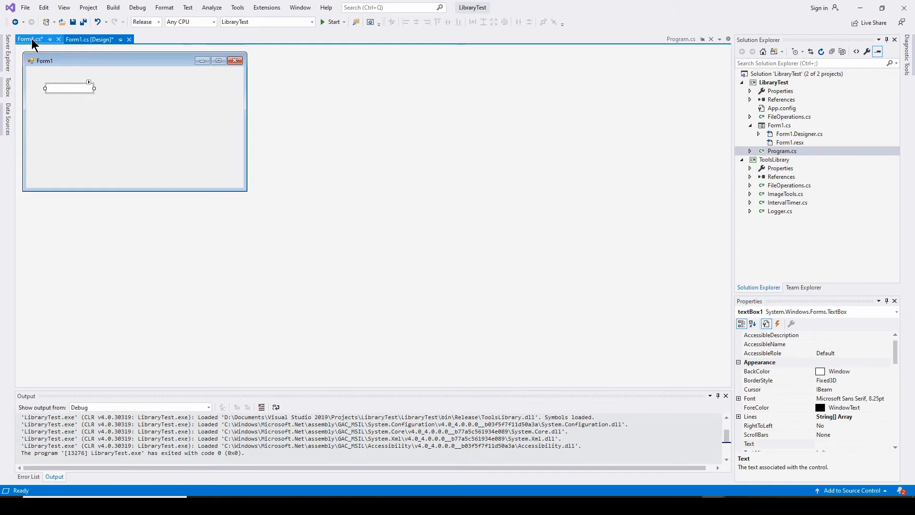
Step: In Form1's constructor, add 'Logger.LogIt(5.0, "test", textBox1);' below InitializeComponent()
left_click(30, 38)
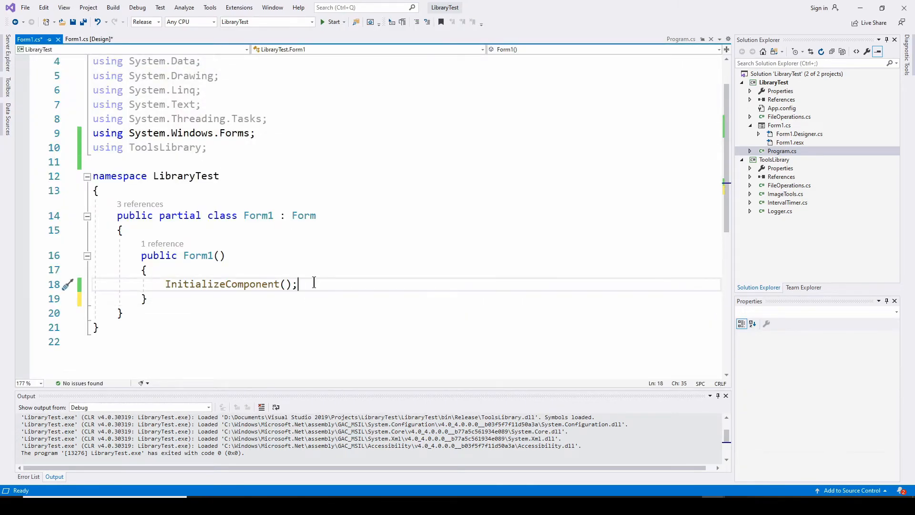
type("Logger.LogIt(5.0, \"test\", textBox1);")
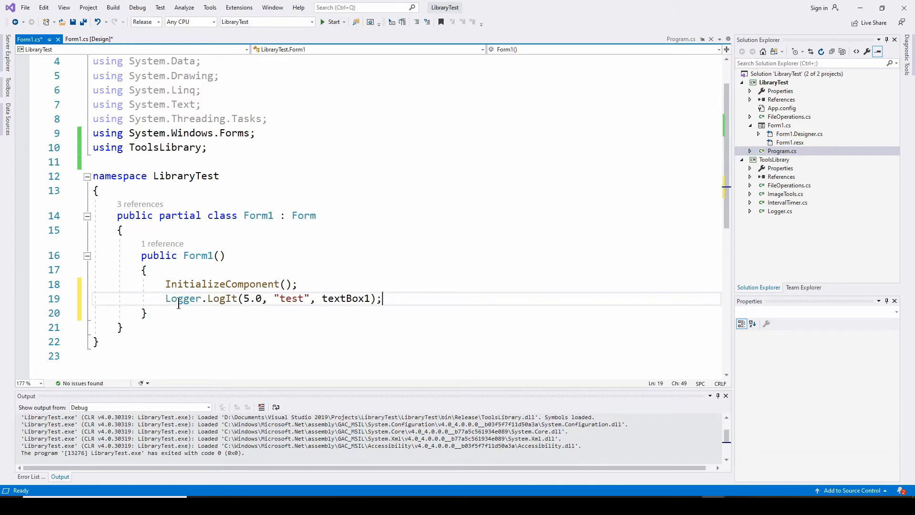
mouse_move(177, 301)
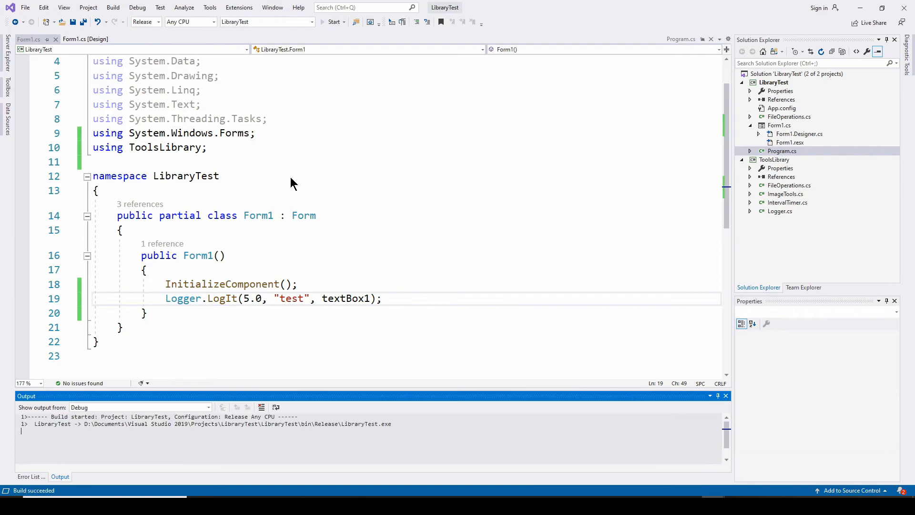
Step: Run LibraryTest, confirm the text box reads 'test = 5', then close the form
left_click(333, 21)
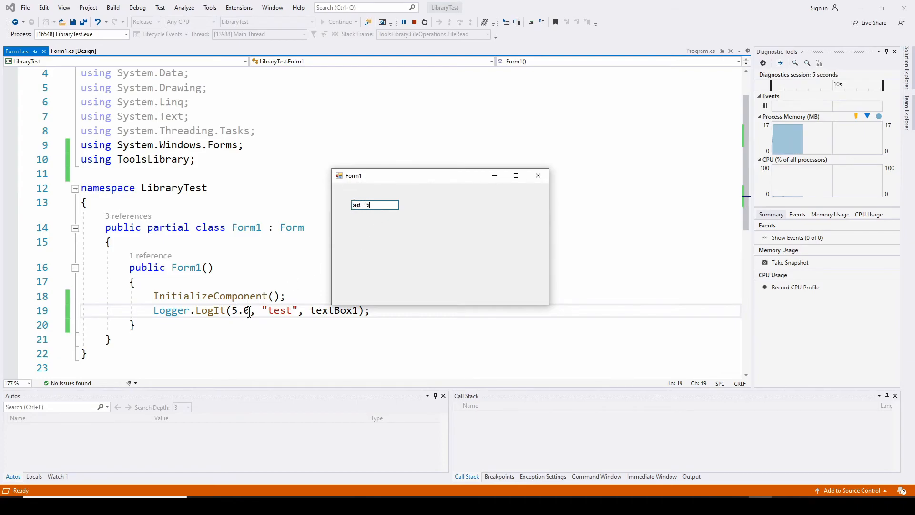
left_click(403, 22)
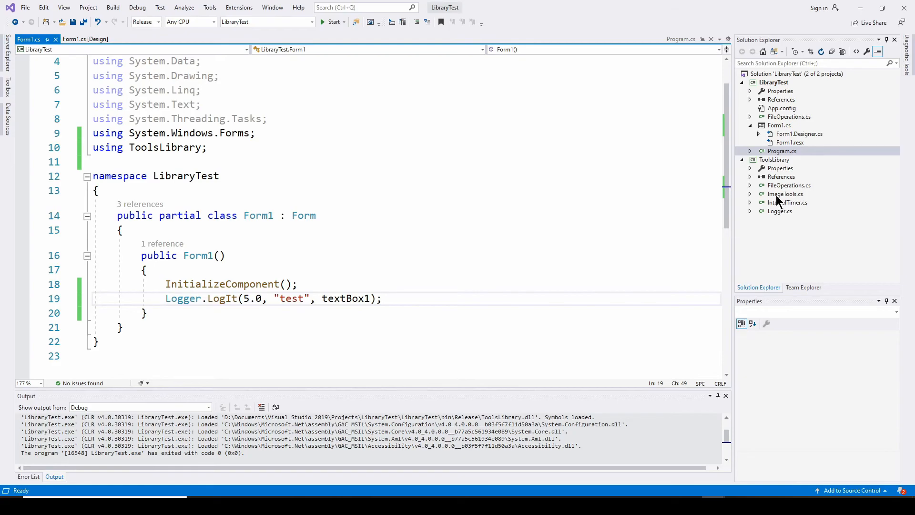
mouse_move(780, 216)
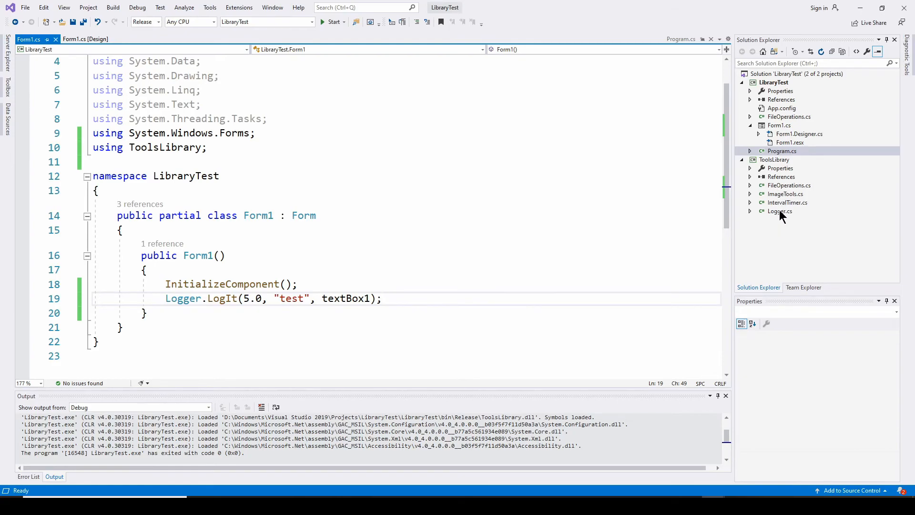
mouse_move(779, 249)
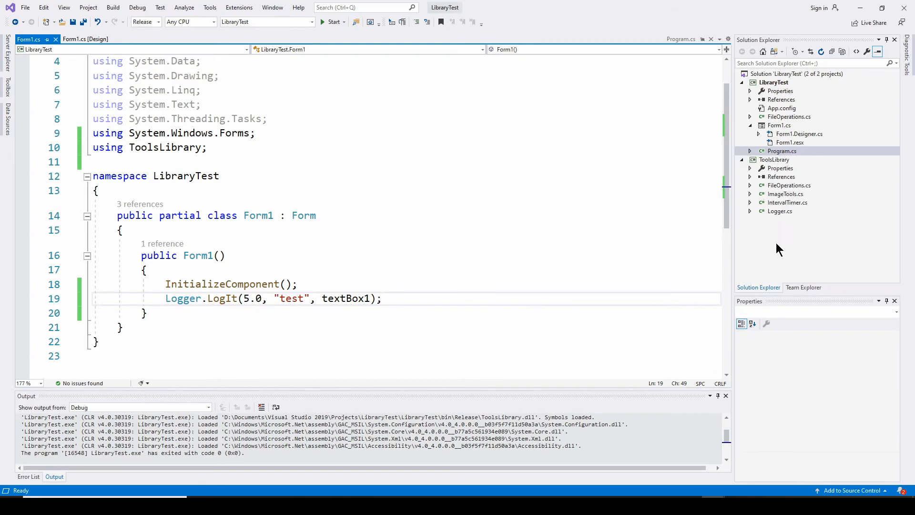
mouse_move(779, 217)
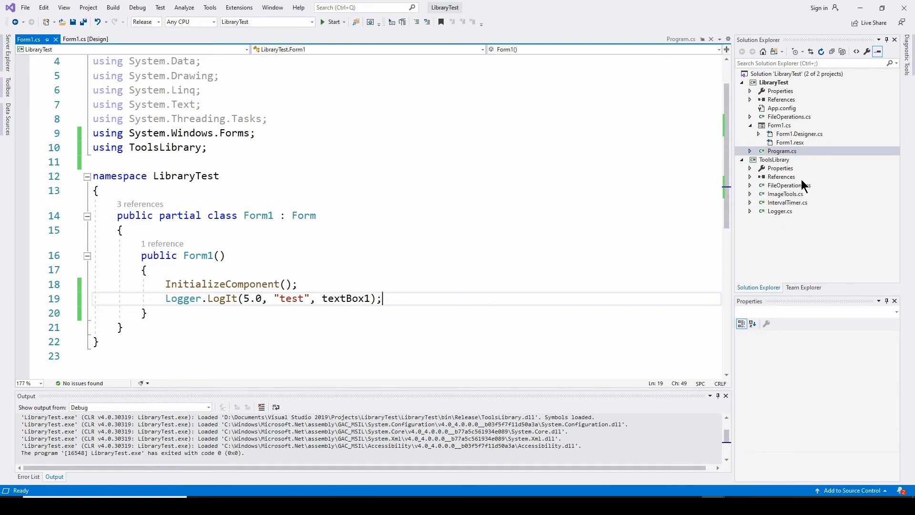
mouse_move(780, 161)
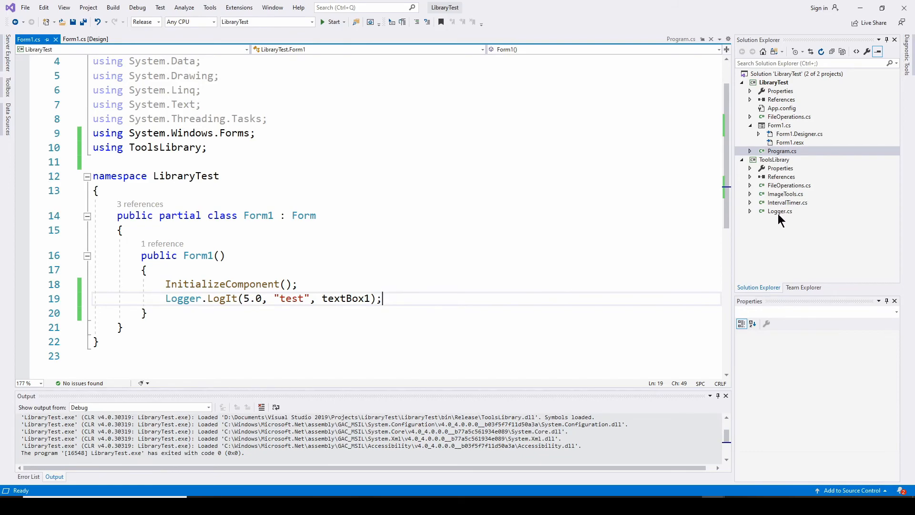
mouse_move(766, 193)
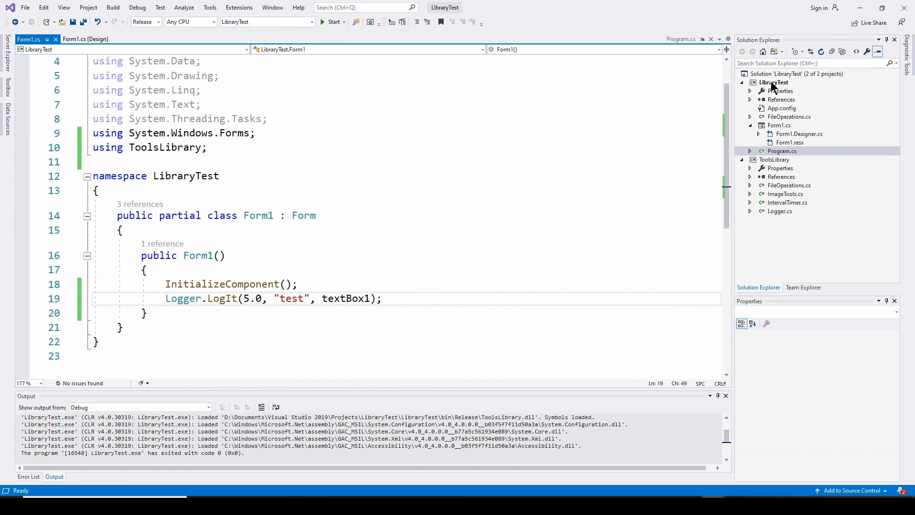
Step: Select the ToolsLibrary project to show its properties, including ToolsLibrary.csproj and its folder
left_click(774, 160)
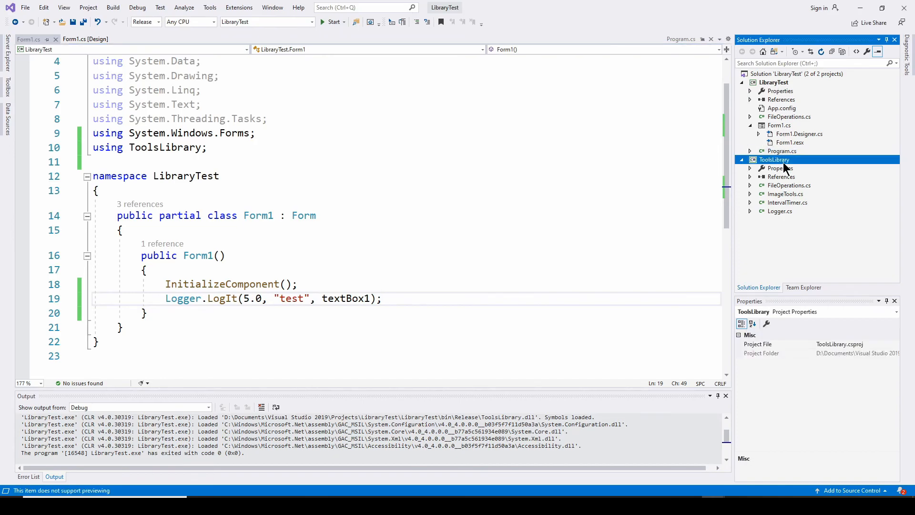
mouse_move(771, 162)
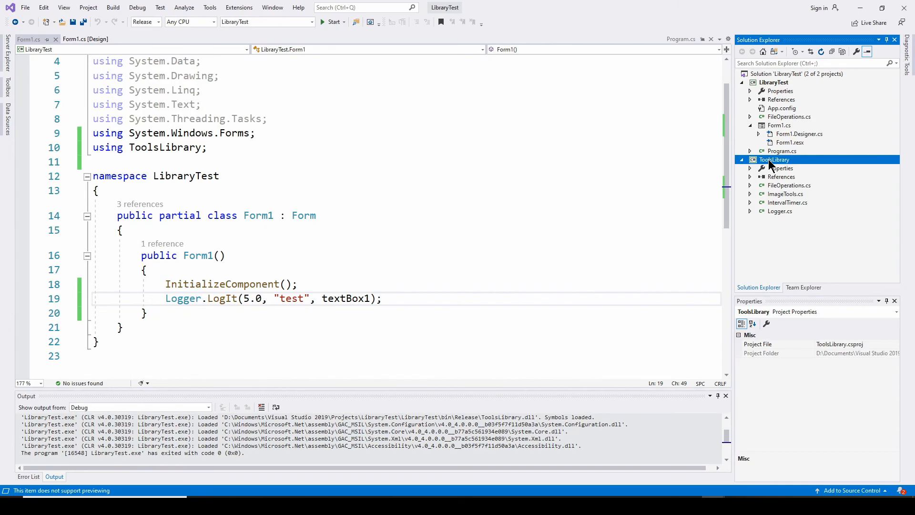
mouse_move(778, 164)
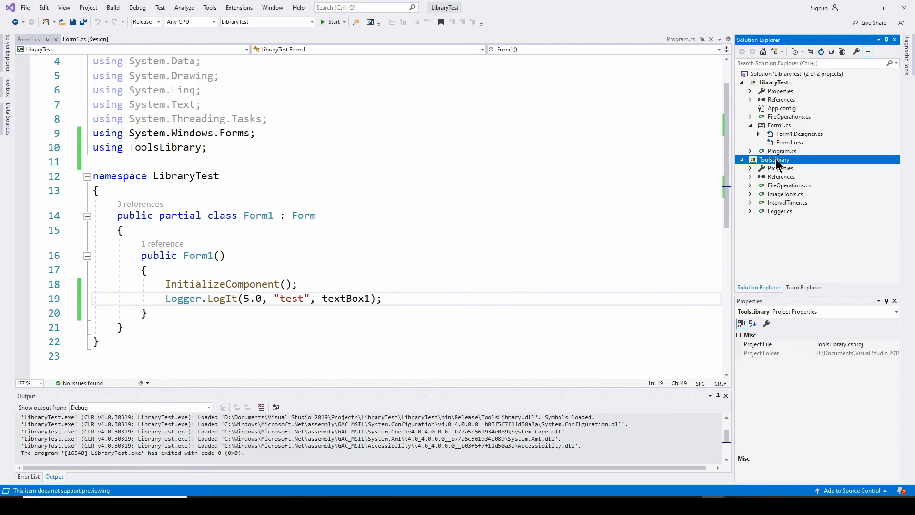
mouse_move(774, 164)
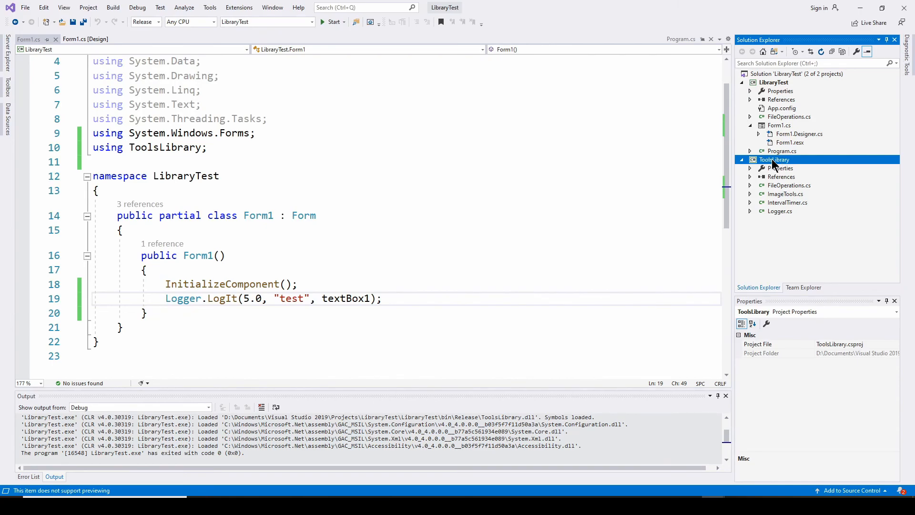
mouse_move(324, 145)
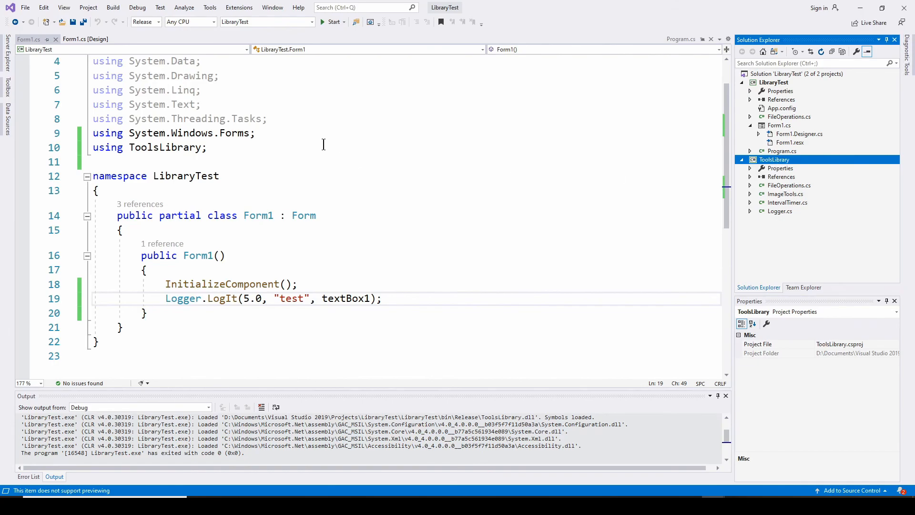
mouse_move(772, 166)
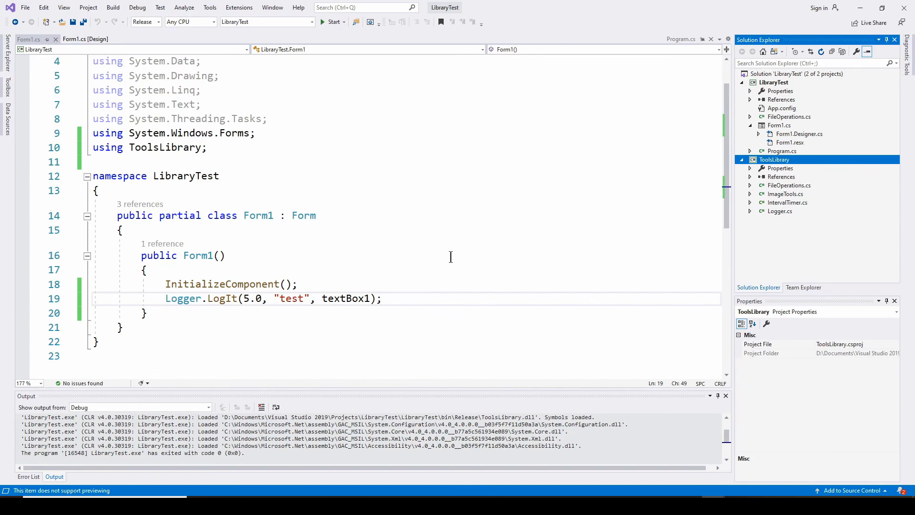
mouse_move(409, 272)
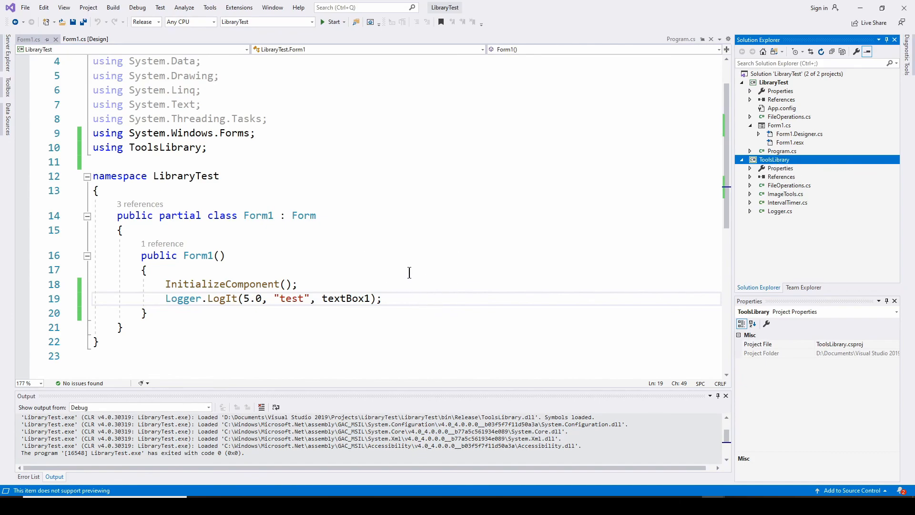
mouse_move(307, 322)
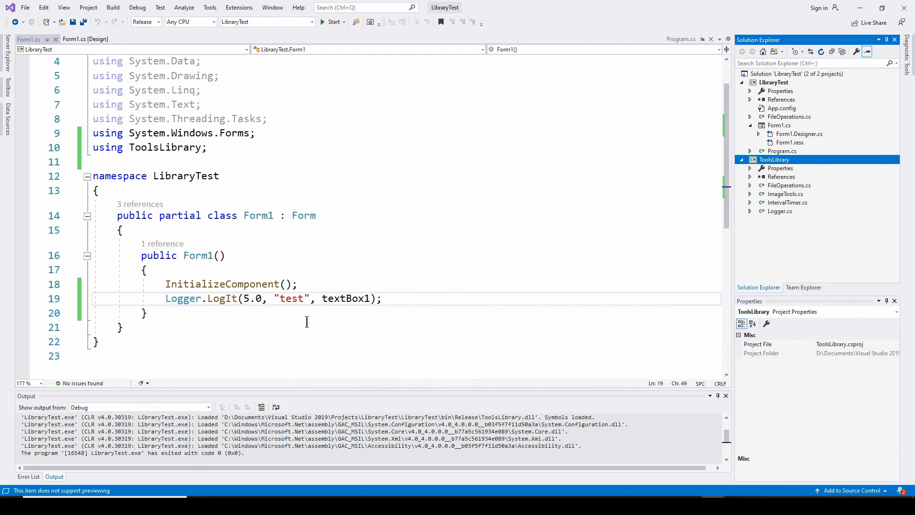